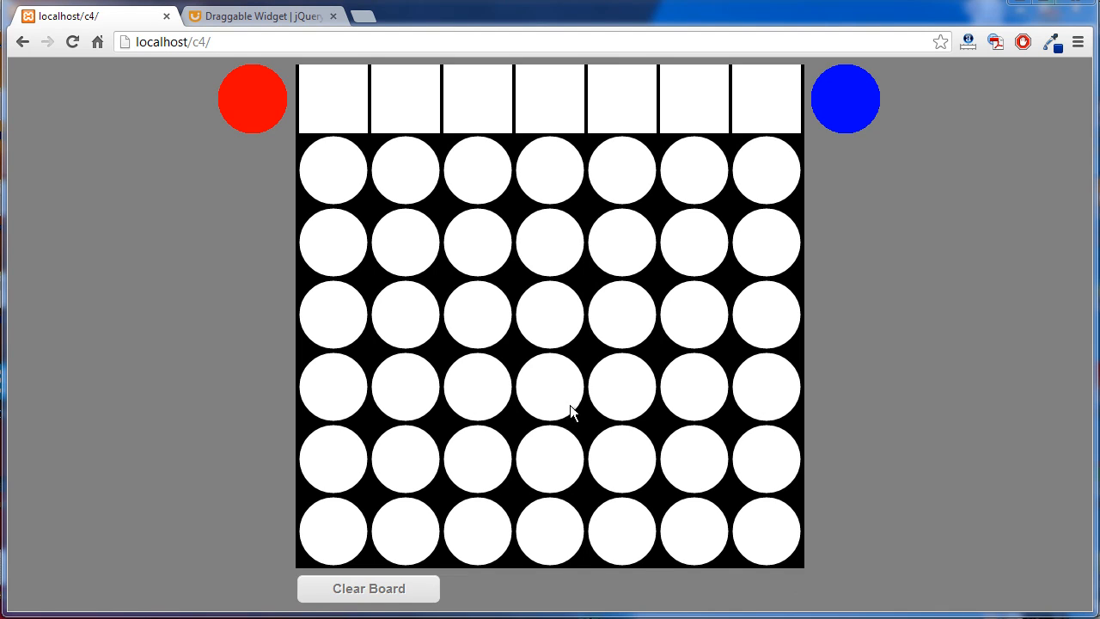
pyautogui.moveTo(273, 105)
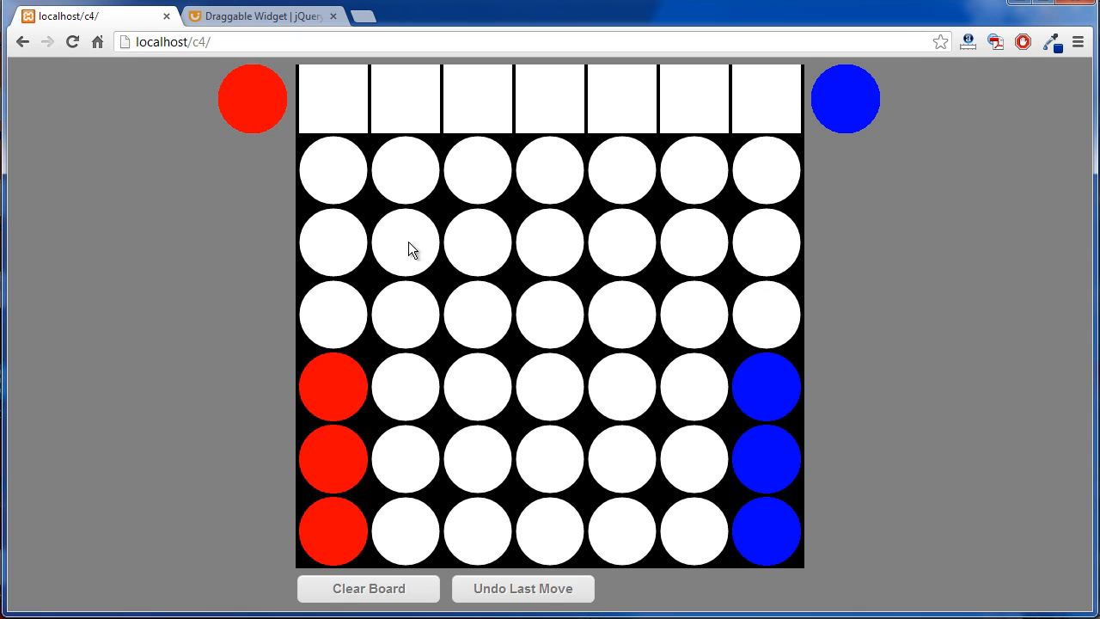
pyautogui.moveTo(492, 170)
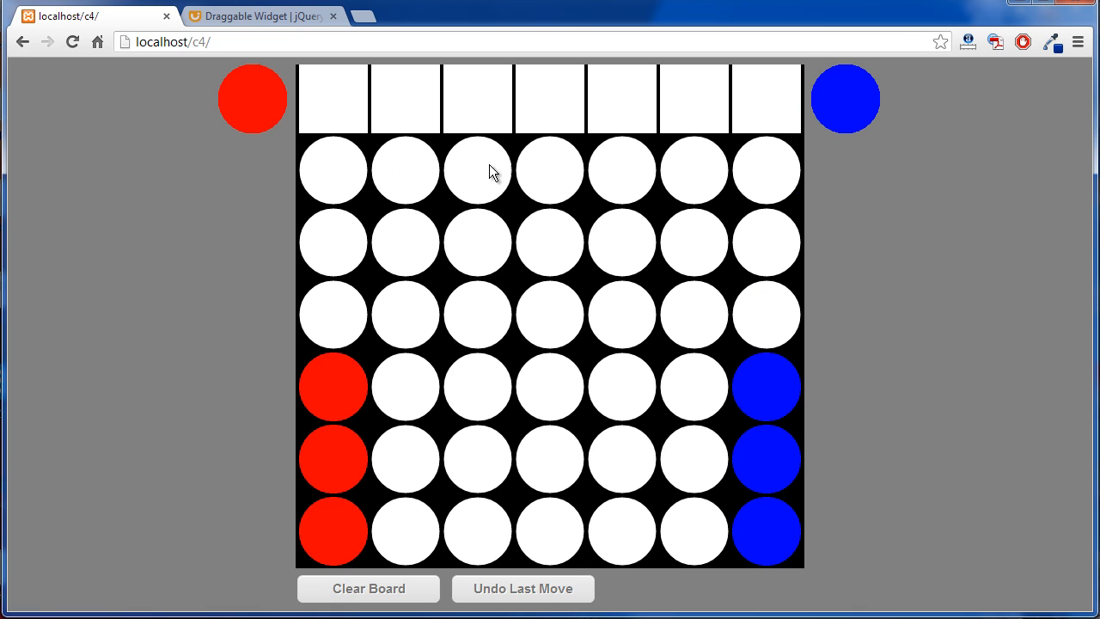
pyautogui.moveTo(335, 176)
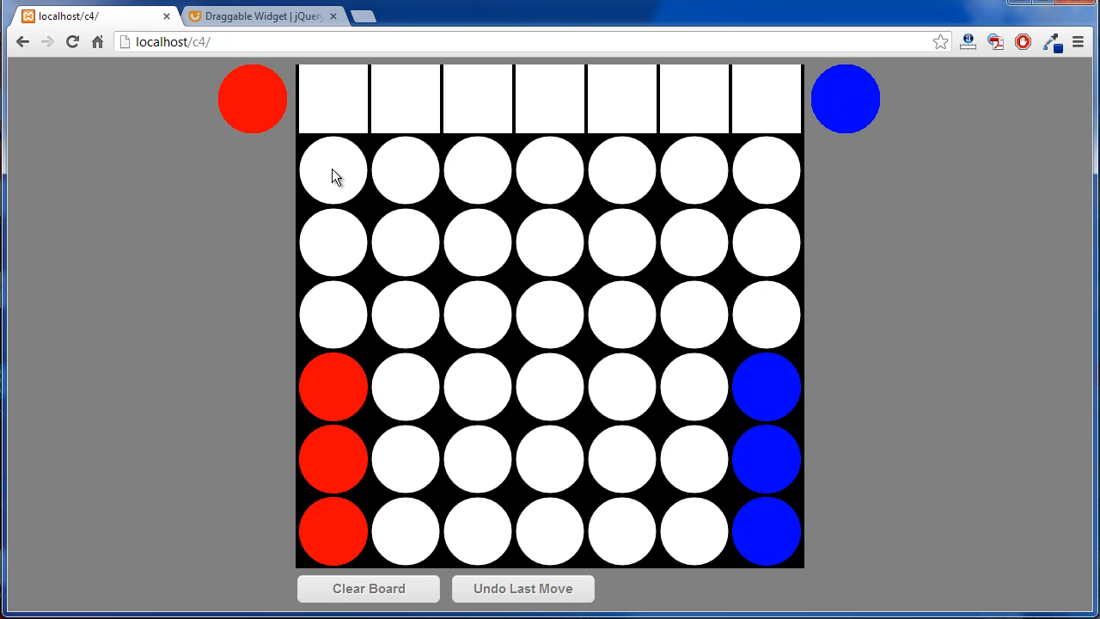
pyautogui.moveTo(698, 528)
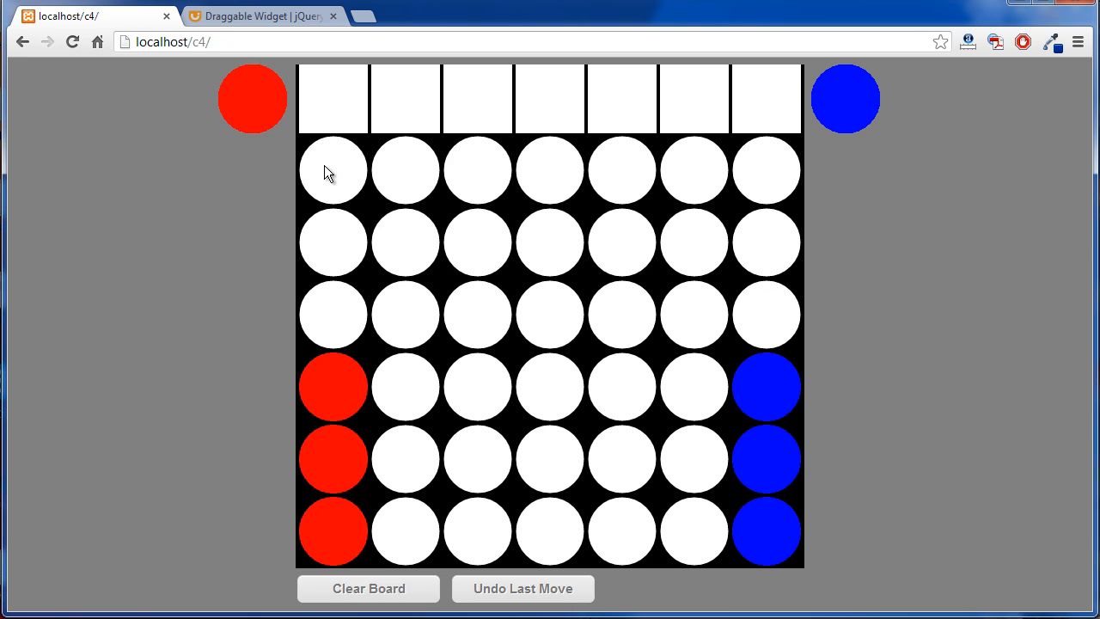
pyautogui.moveTo(571, 232)
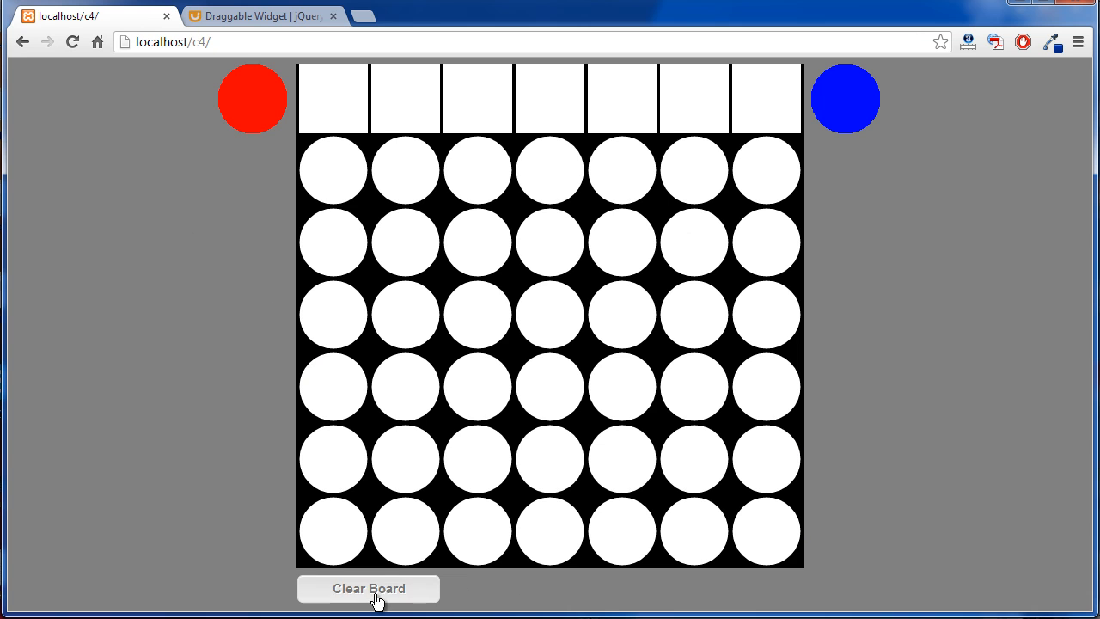
# - In the running game, reset the board, undo the last chip and drop another red chip
pyautogui.click(488, 103)
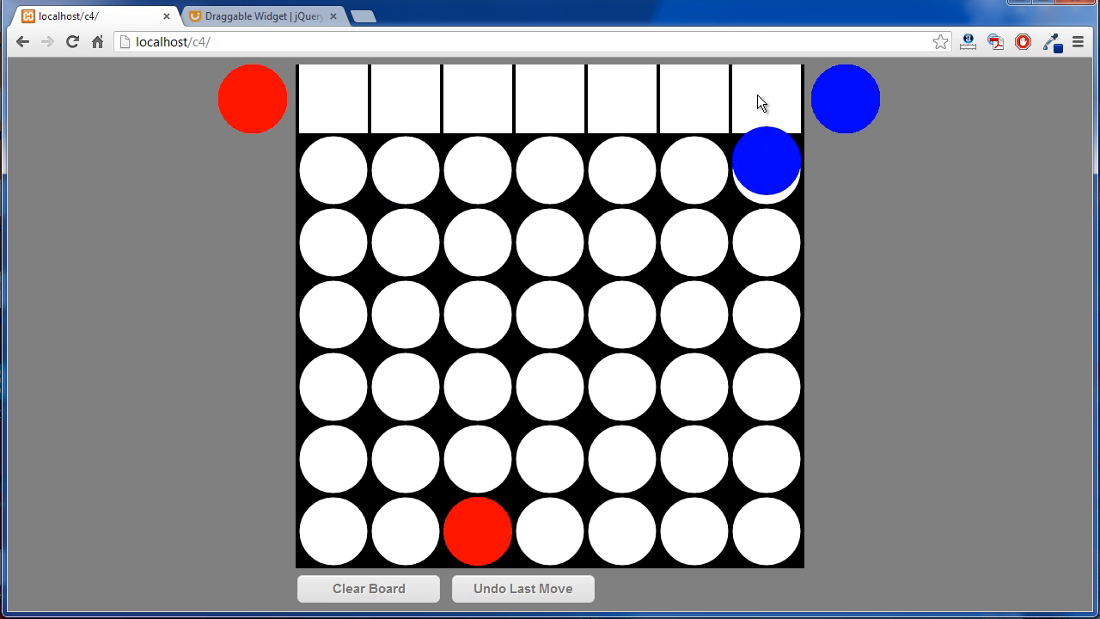
pyautogui.click(368, 588)
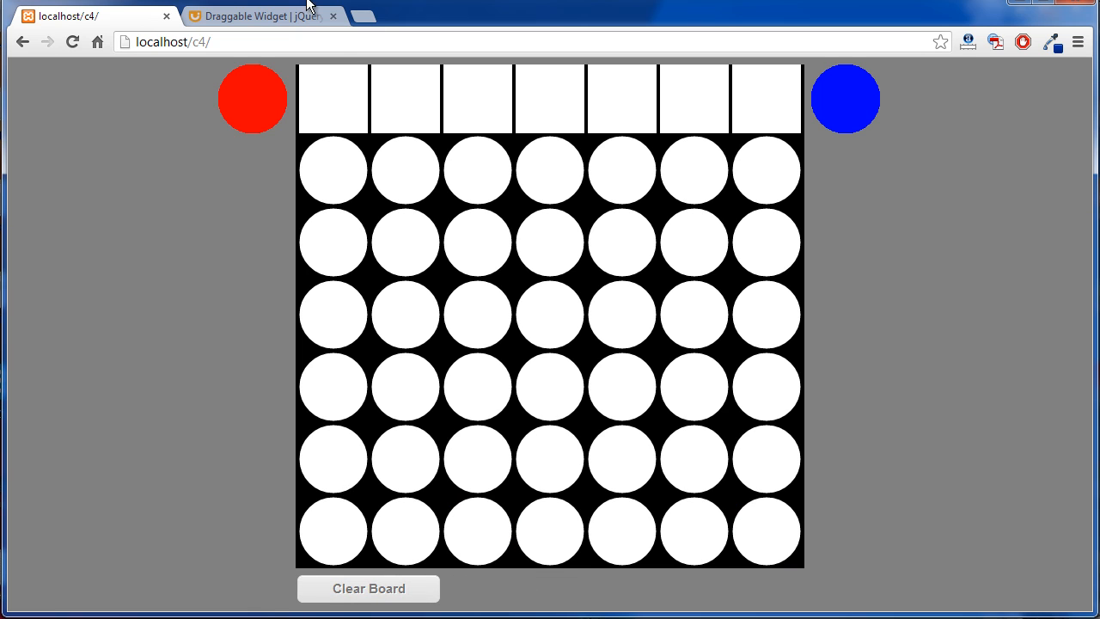
pyautogui.moveTo(281, 93)
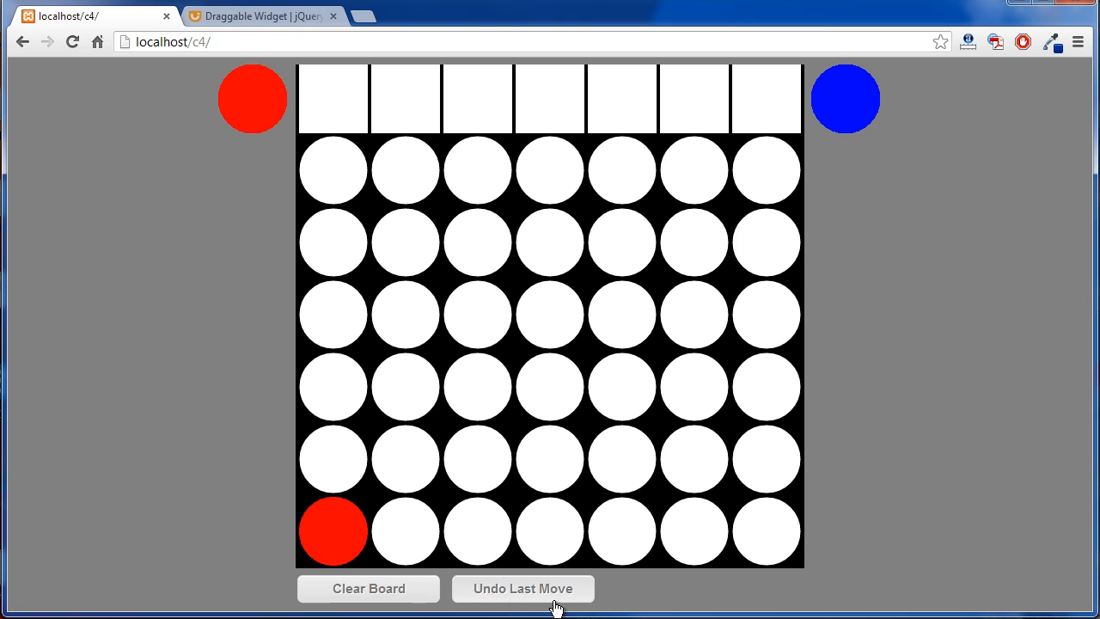
pyautogui.moveTo(530, 605)
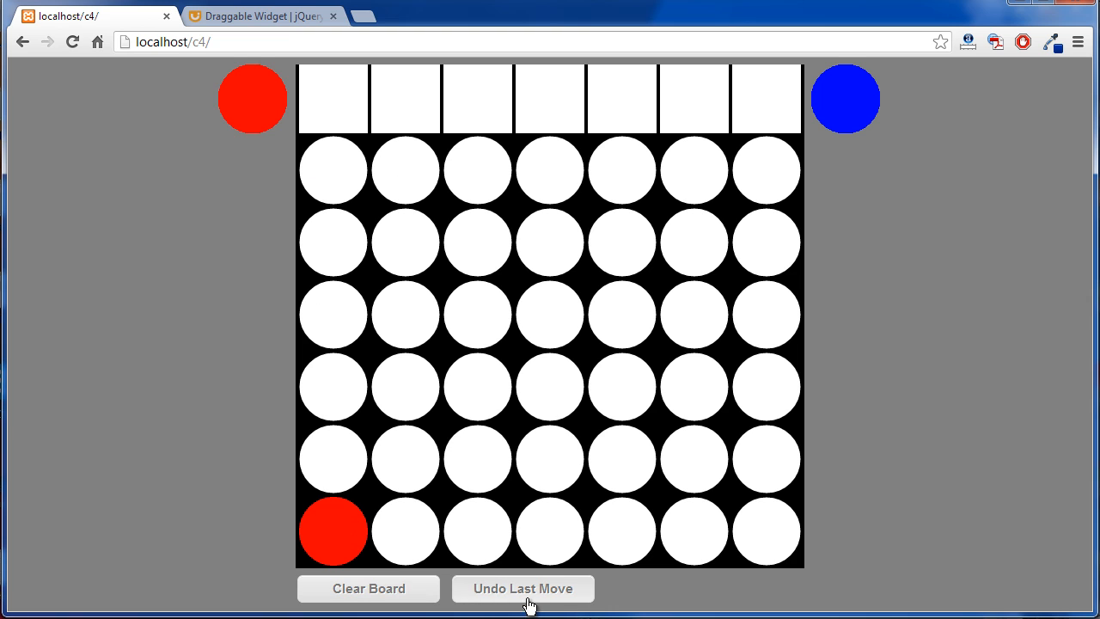
pyautogui.click(522, 588)
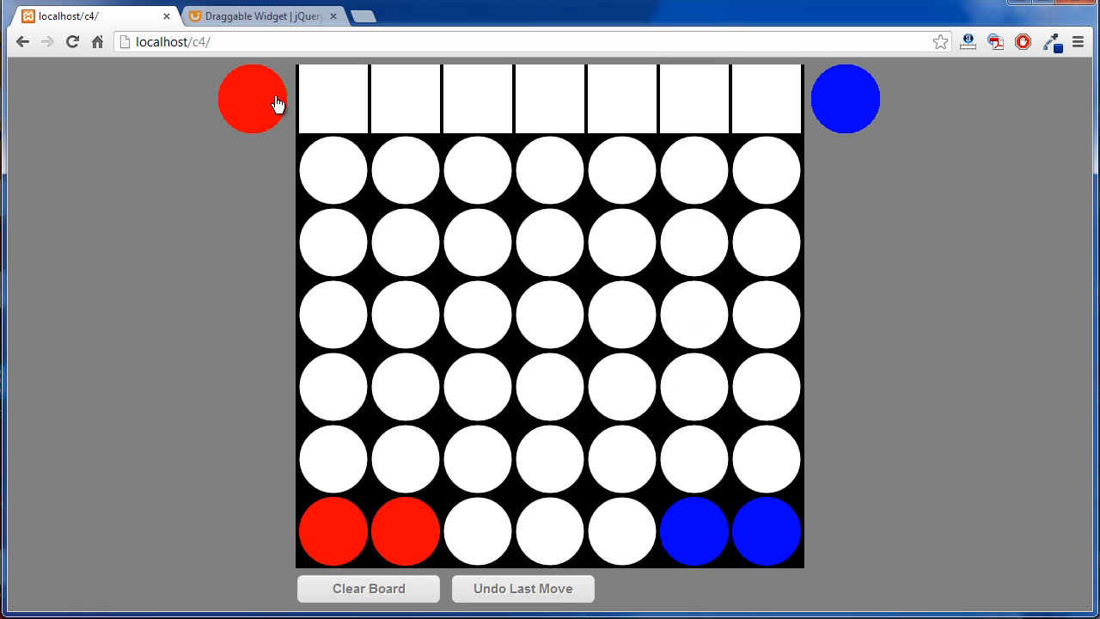
pyautogui.moveTo(251, 97); pyautogui.dragTo(405, 96)
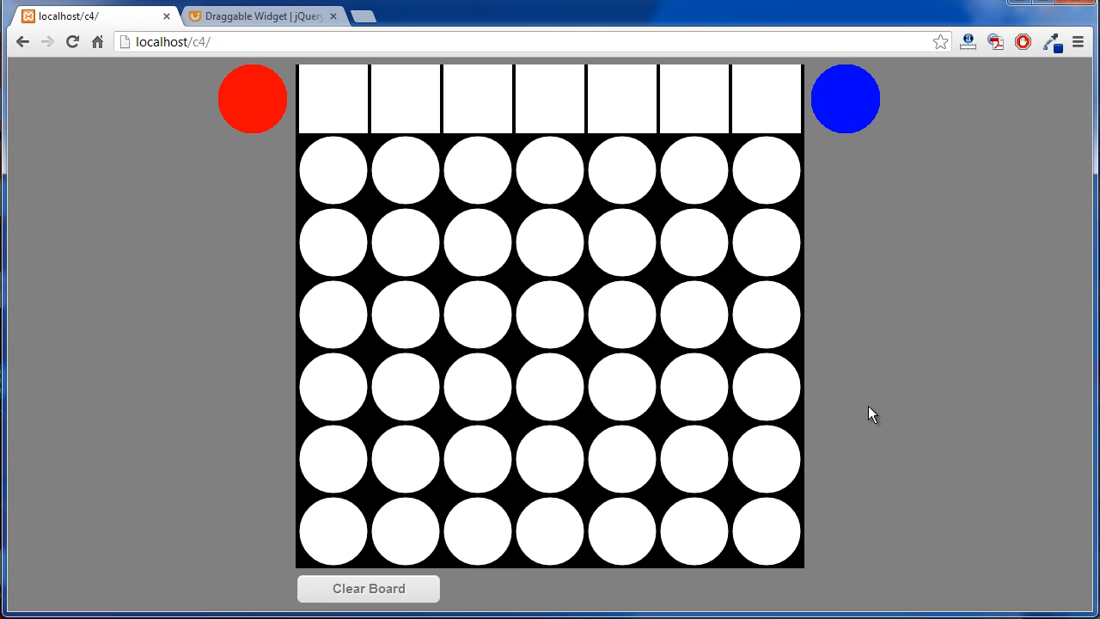
pyautogui.moveTo(340, 263)
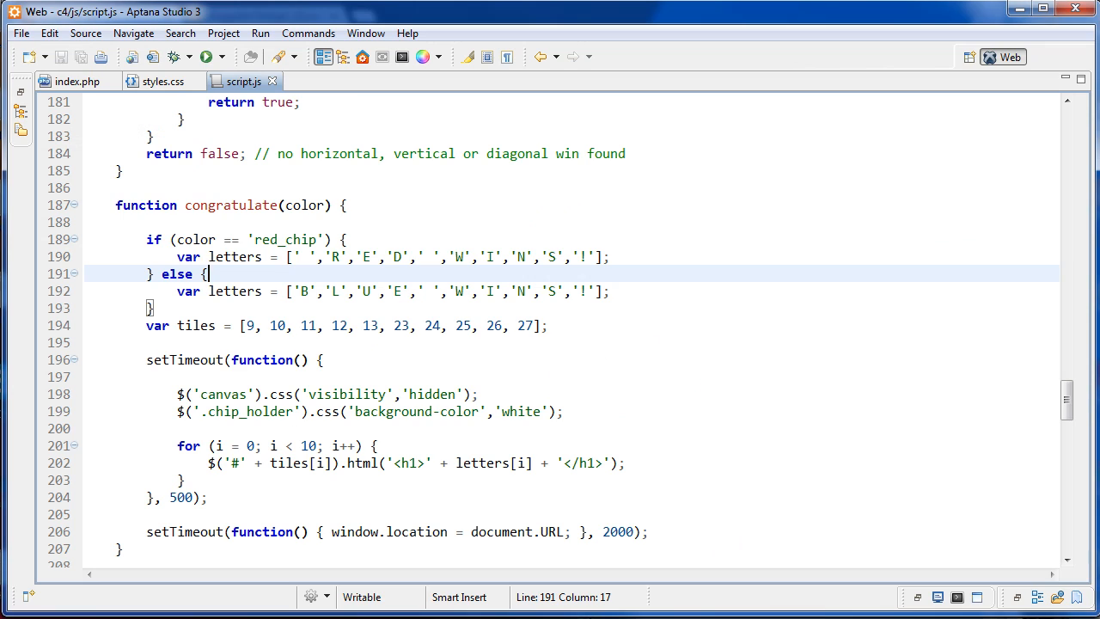
# - Show index.php and scroll through the board rows to the chip_holder div with id 36
pyautogui.click(77, 93)
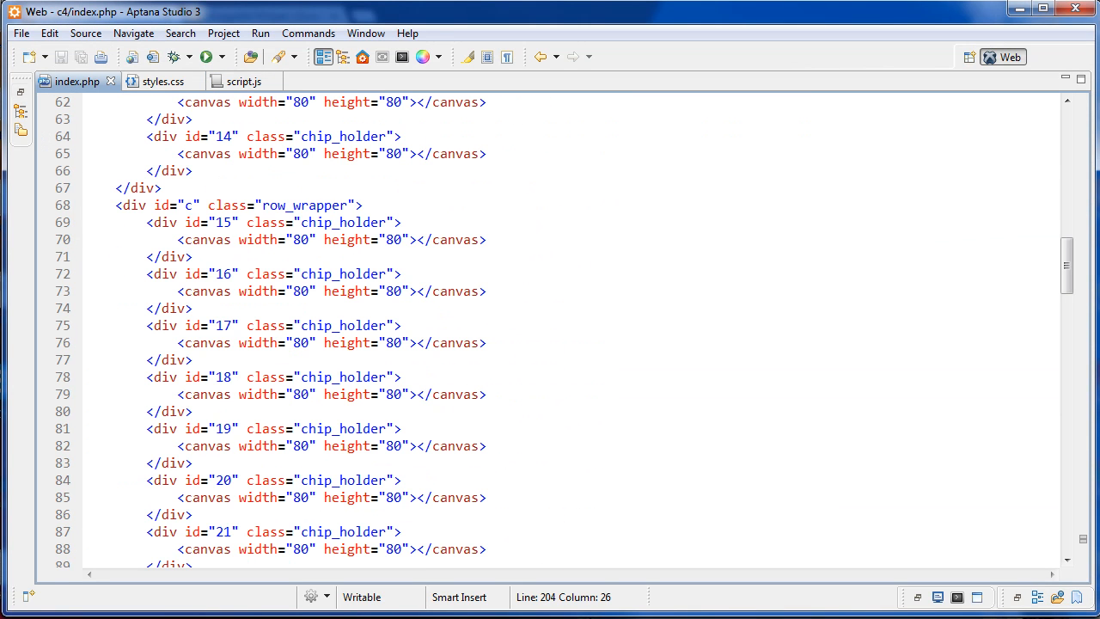
pyautogui.scroll(-3)
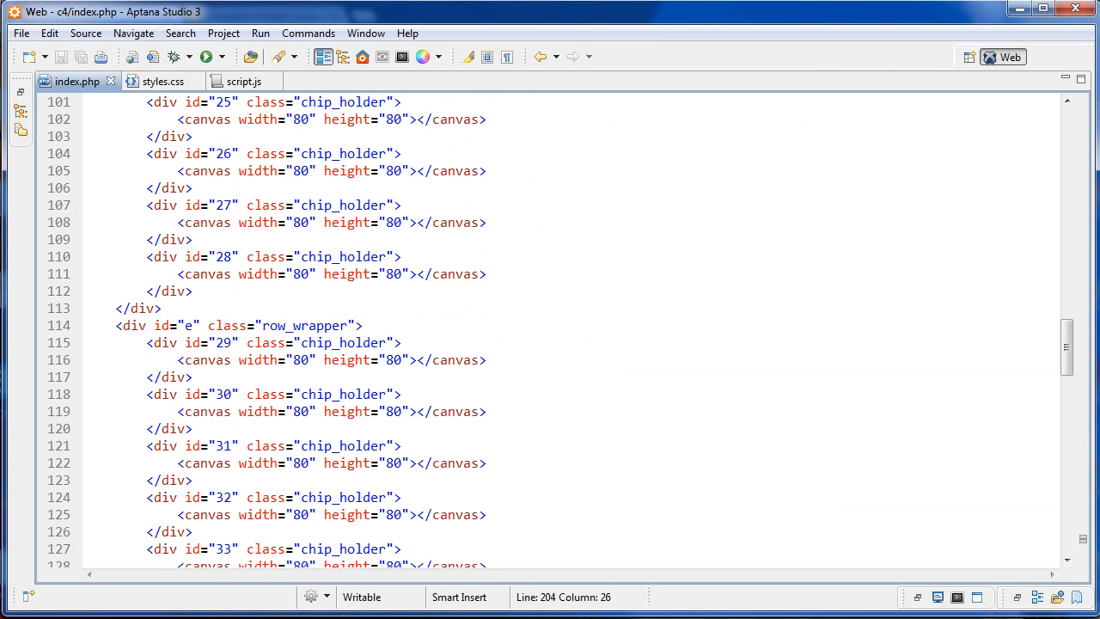
pyautogui.scroll(-3)
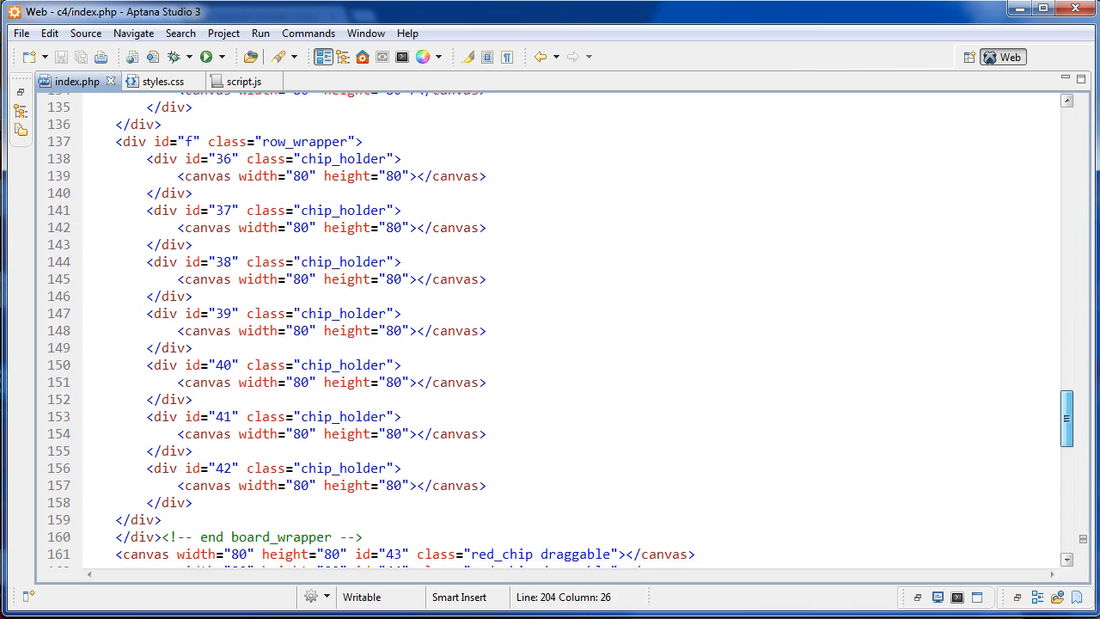
pyautogui.scroll(-3)
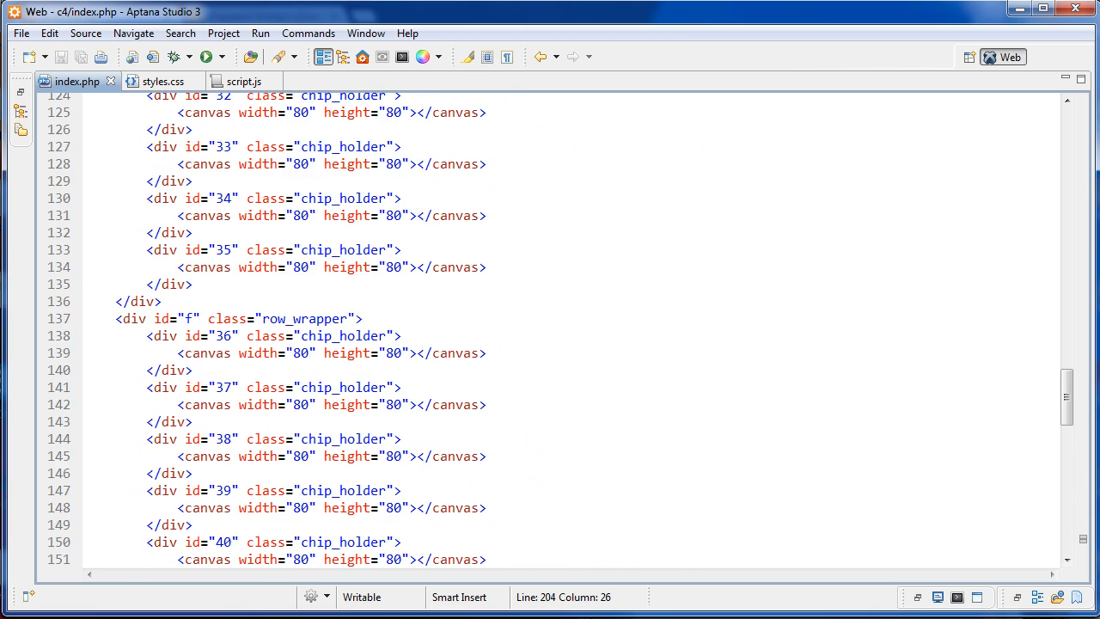
pyautogui.scroll(-3)
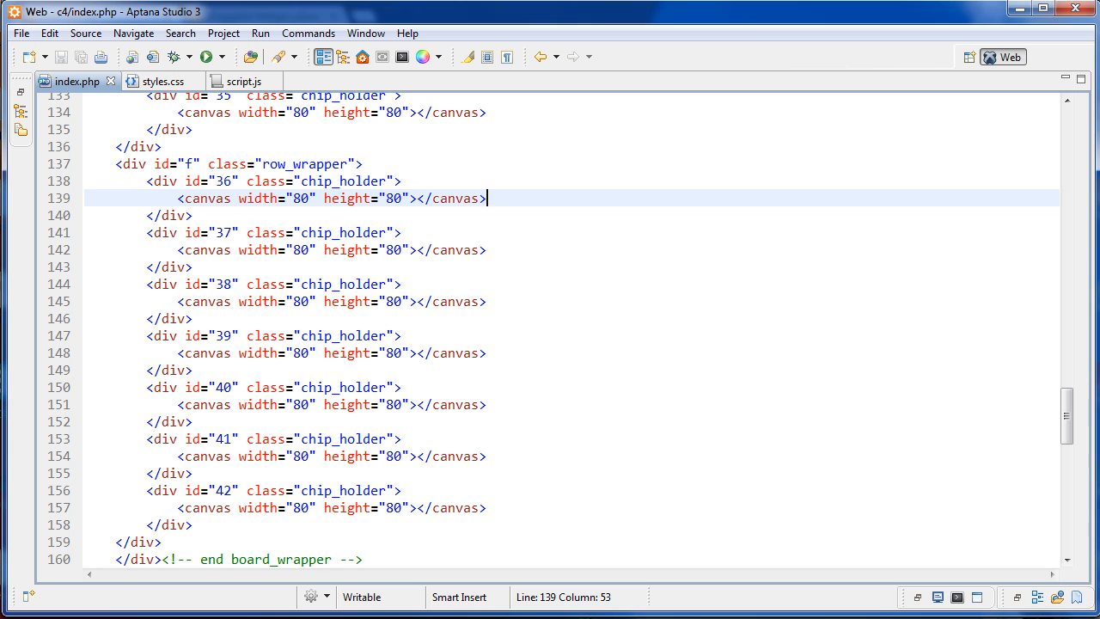
pyautogui.click(342, 180)
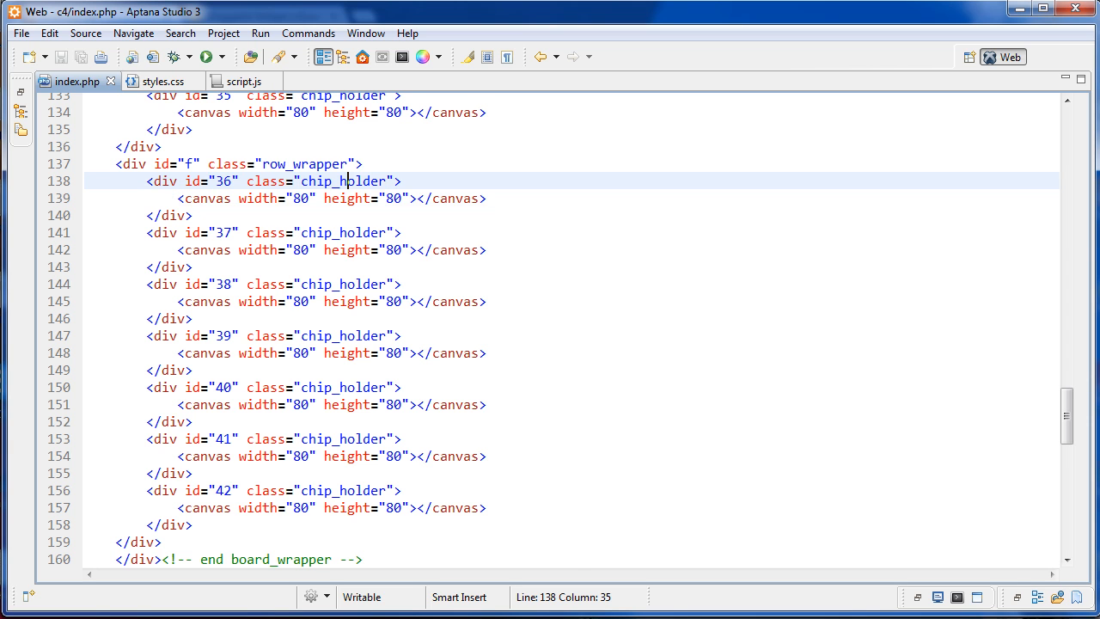
# - Scroll to the end of index.php and select the piece_drop audio element
pyautogui.scroll(-3)
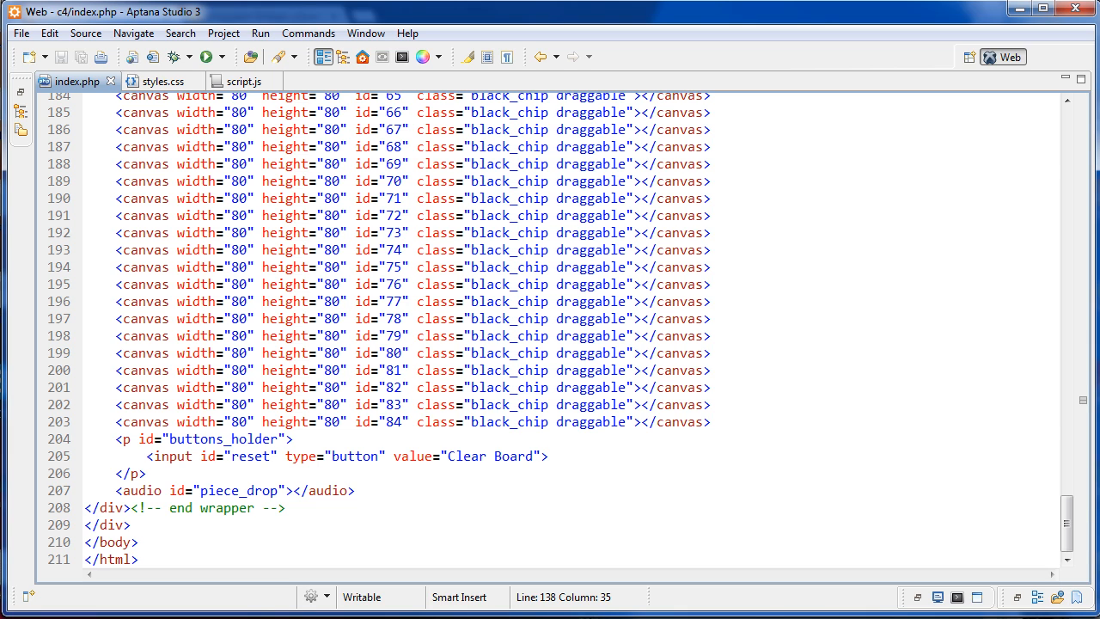
pyautogui.click(289, 490)
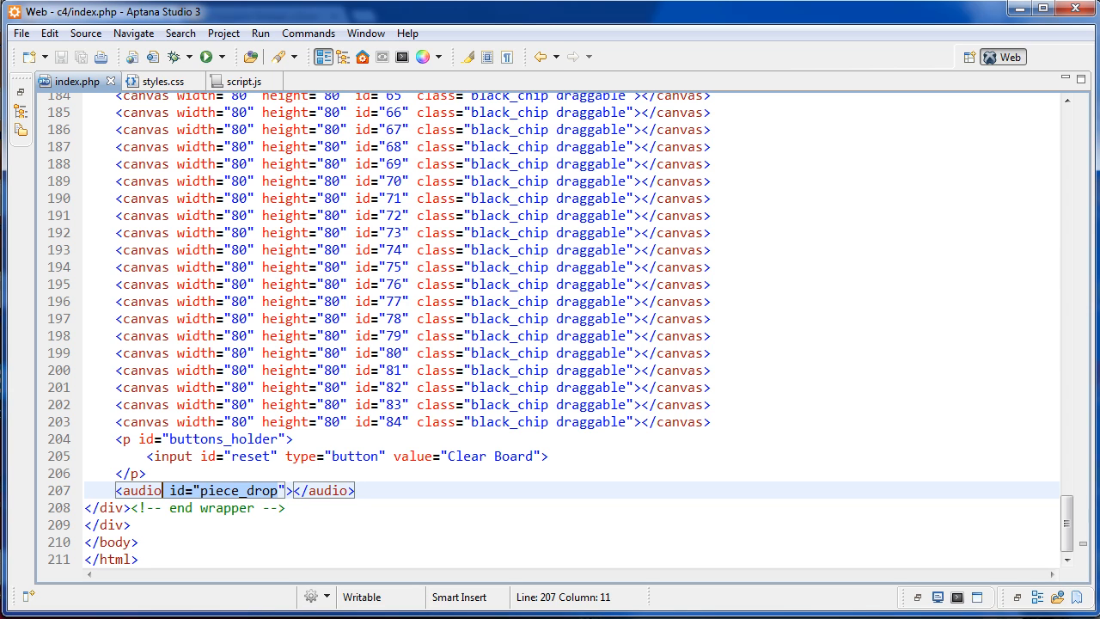
pyautogui.click(354, 490)
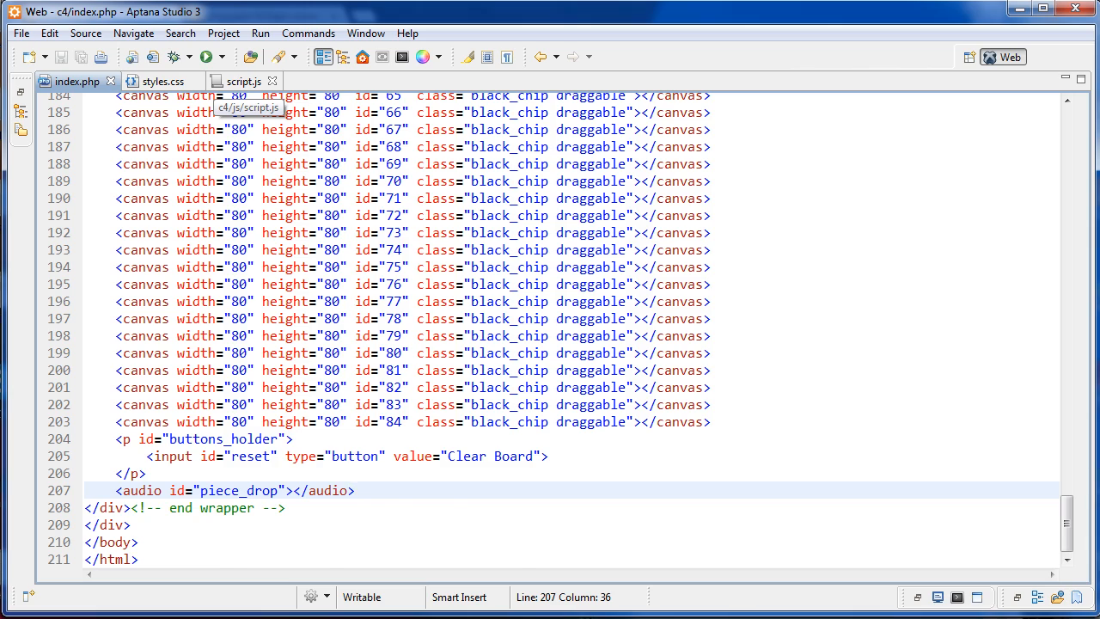
# - Back in script.js, highlight the soundHandle lines referencing the piece_drop element
pyautogui.click(244, 81)
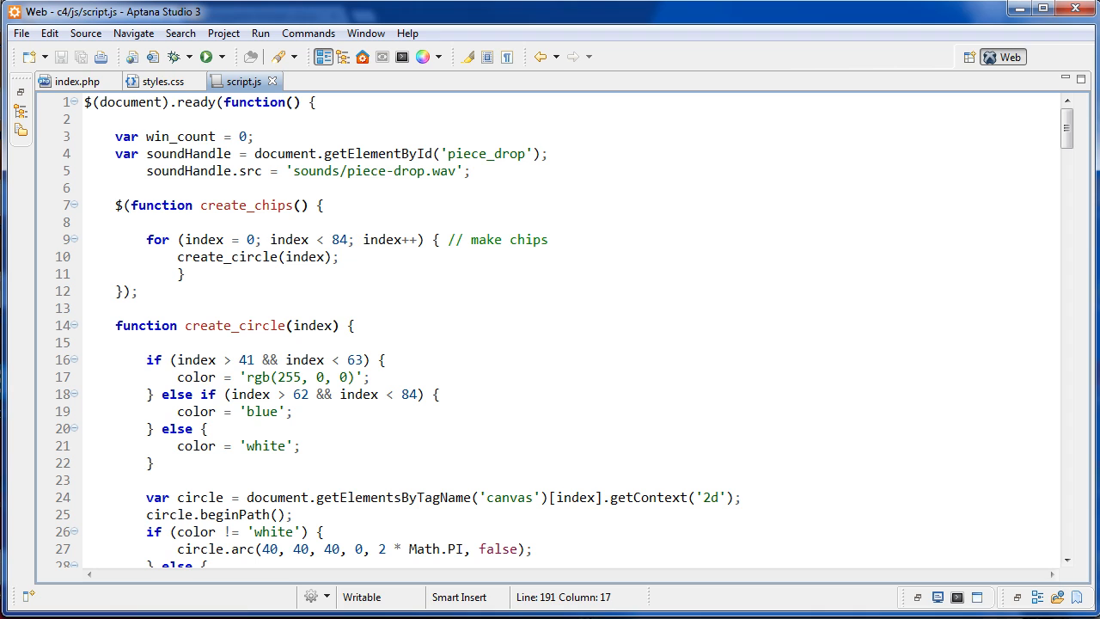
pyautogui.moveTo(146, 153); pyautogui.dragTo(471, 170)
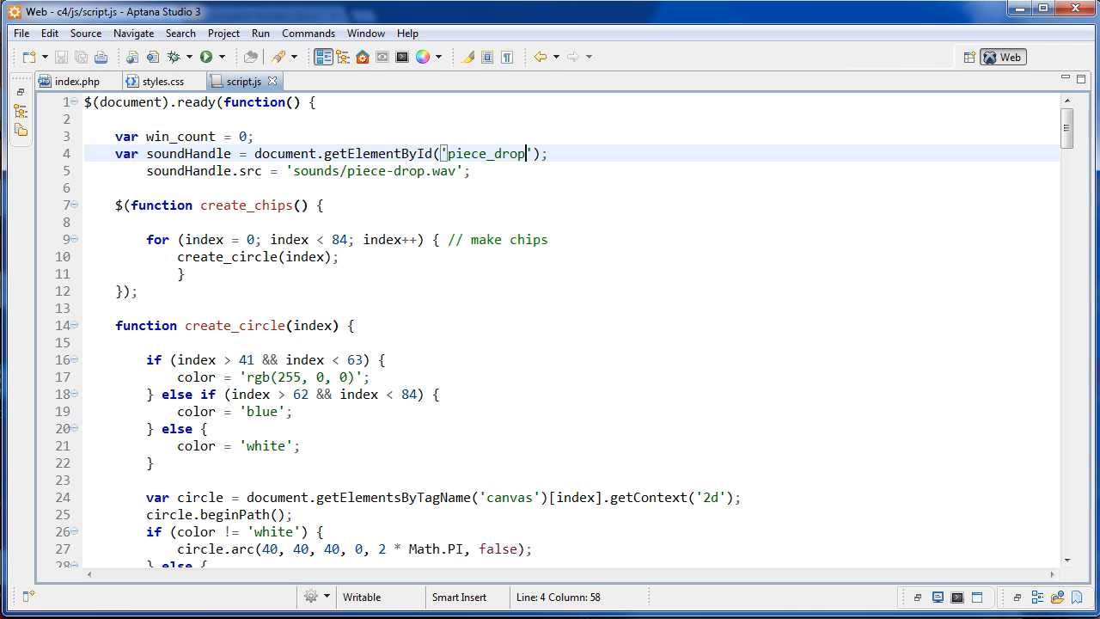
pyautogui.click(447, 170)
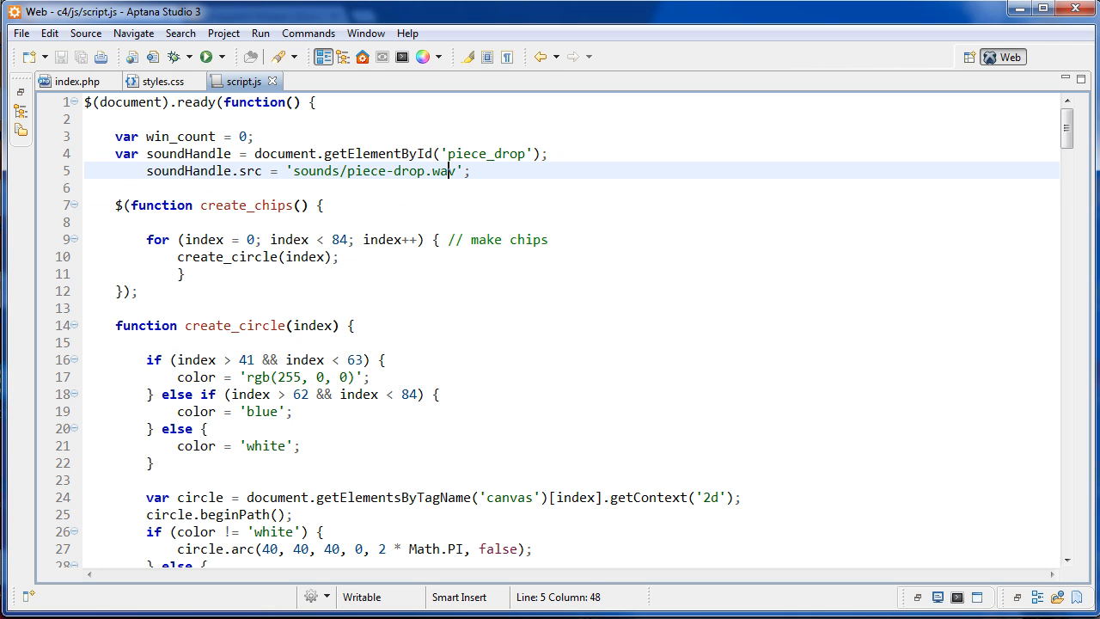
# - Bring create_circle into view and point out the else branch colouring chips white
pyautogui.scroll(-3)
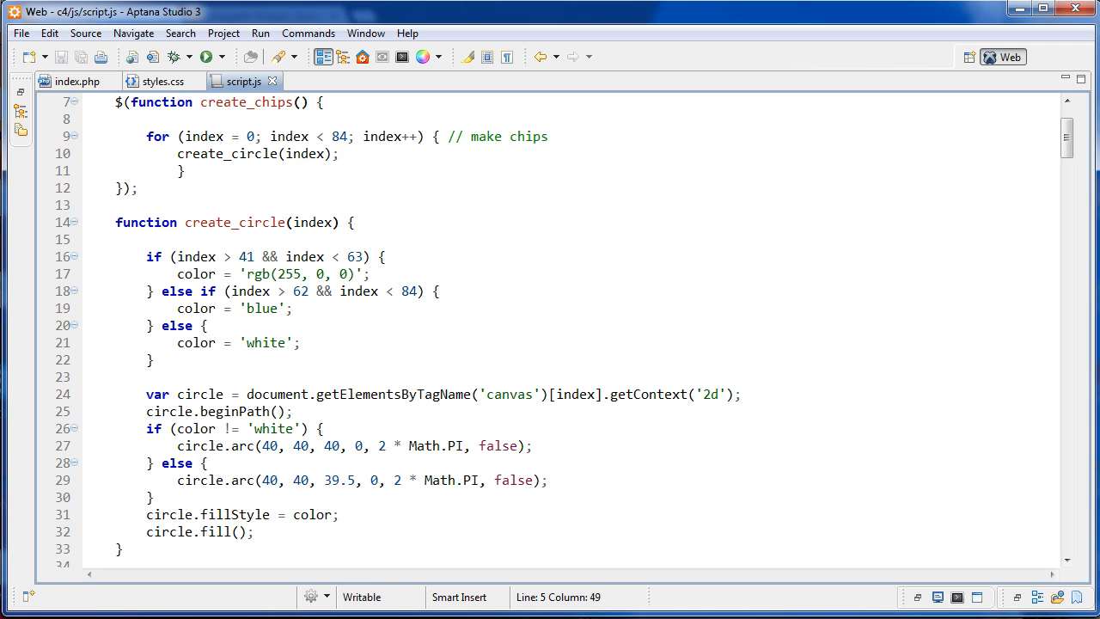
pyautogui.moveTo(146, 256); pyautogui.dragTo(156, 359)
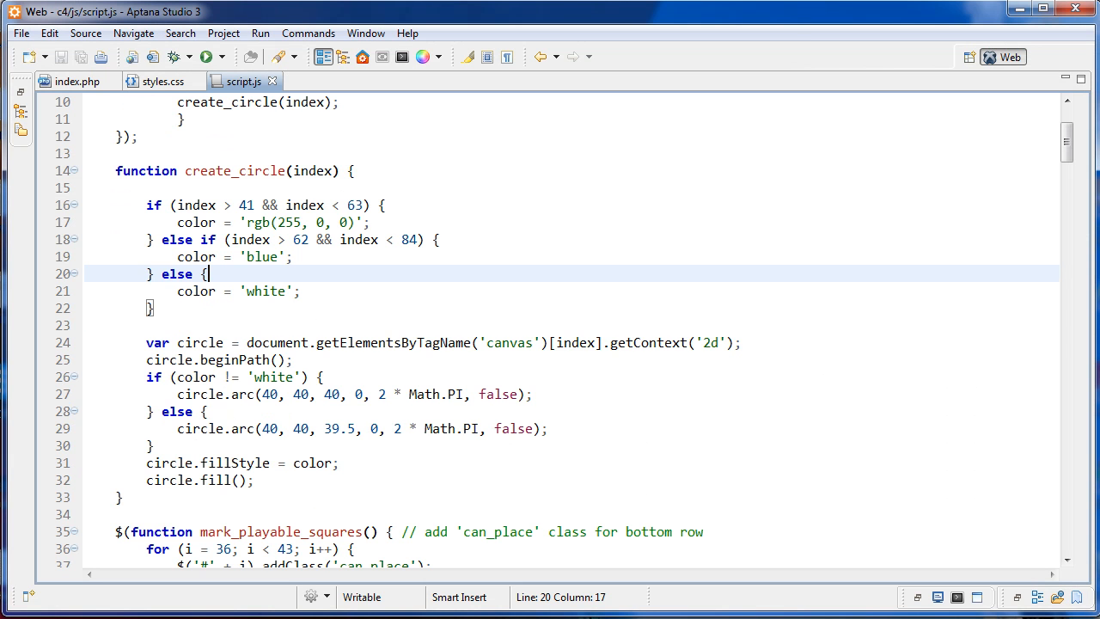
# - Scroll past the win-check and congratulate functions to the .draggable() chip selector and .played cancel class
pyautogui.scroll(-3)
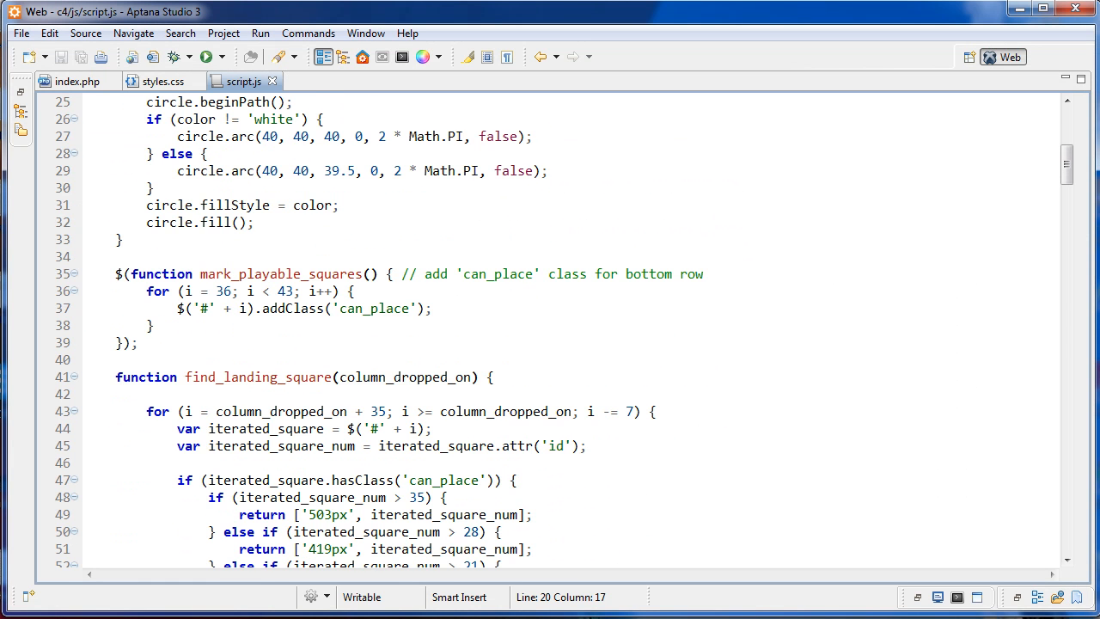
pyautogui.scroll(-3)
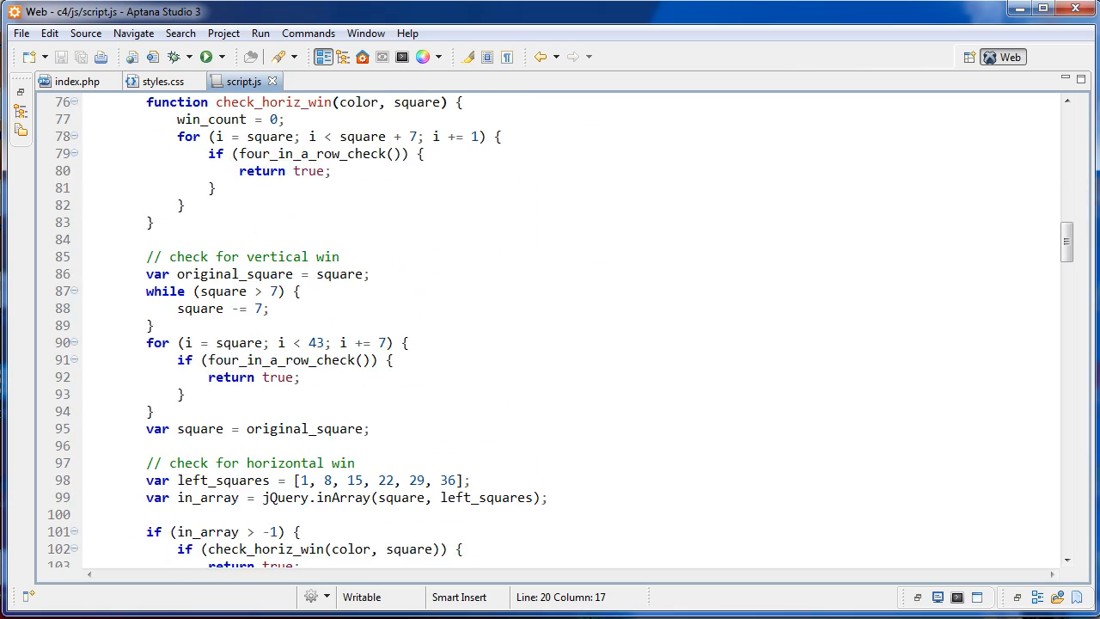
pyautogui.scroll(-3)
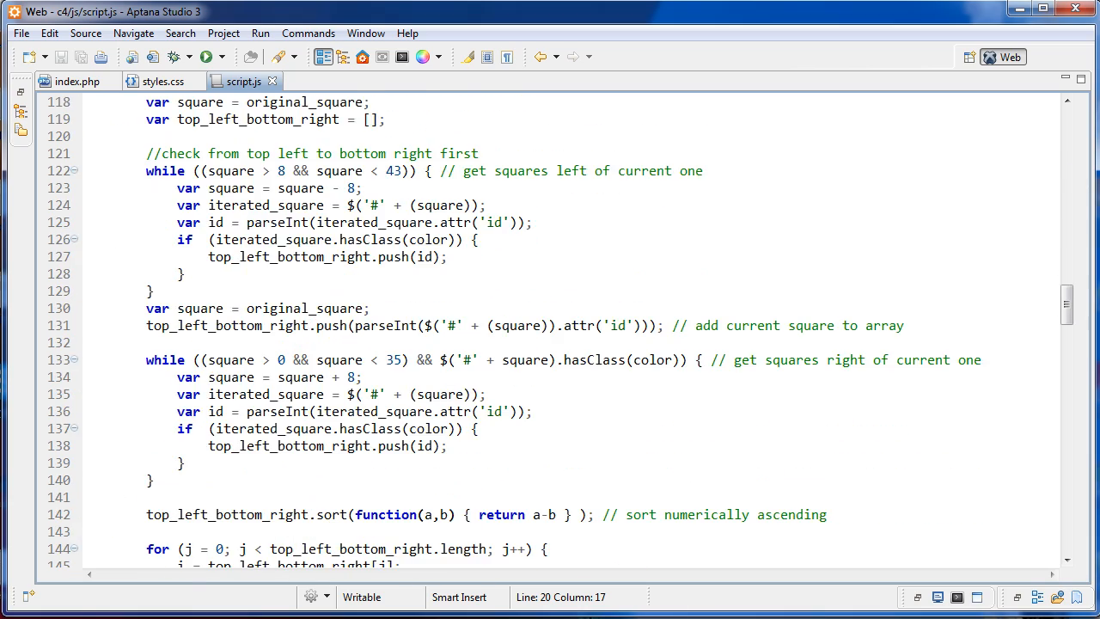
pyautogui.scroll(-3)
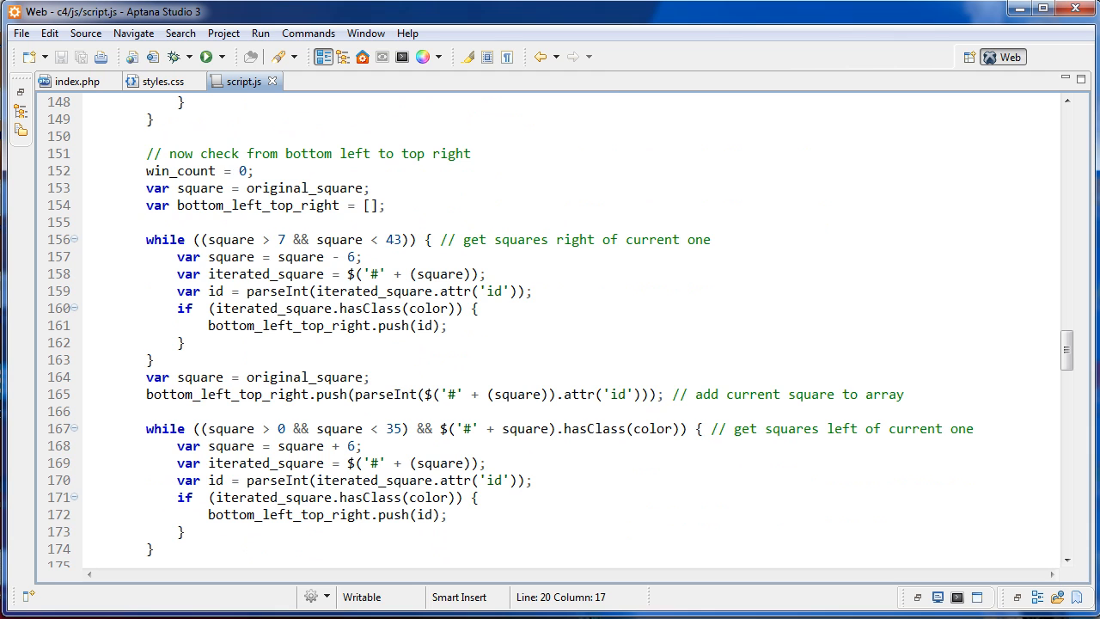
pyautogui.scroll(-3)
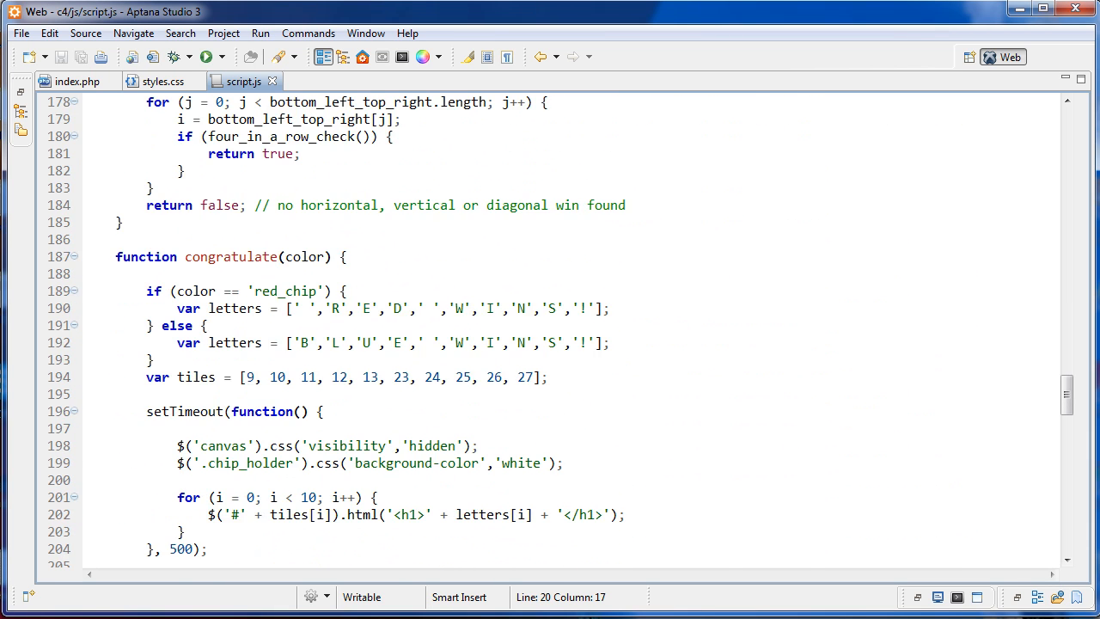
pyautogui.scroll(-3)
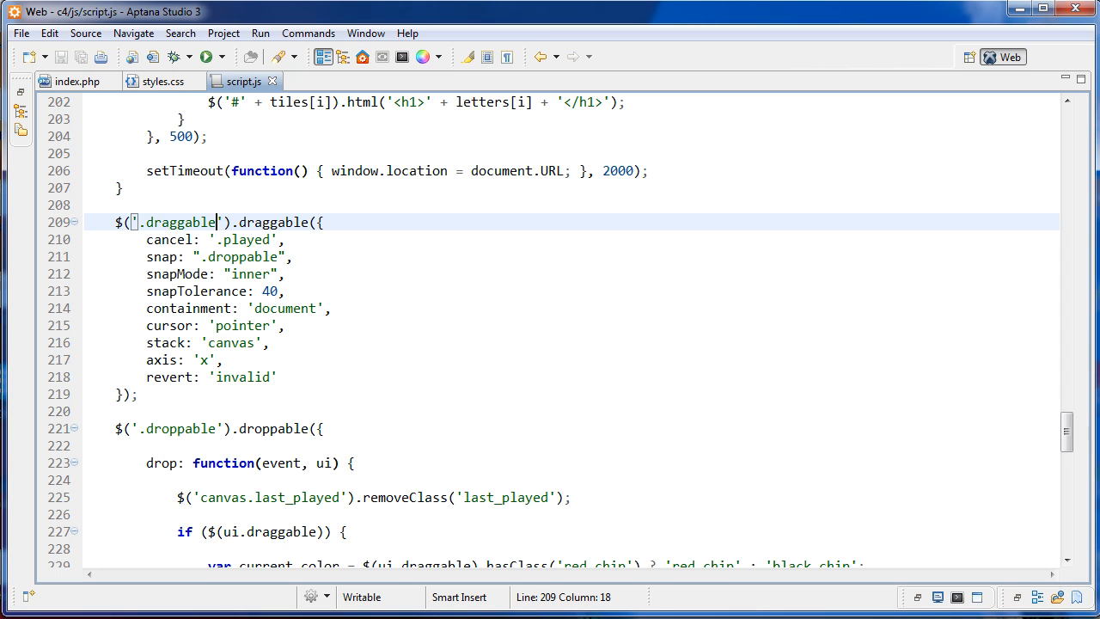
pyautogui.click(210, 239)
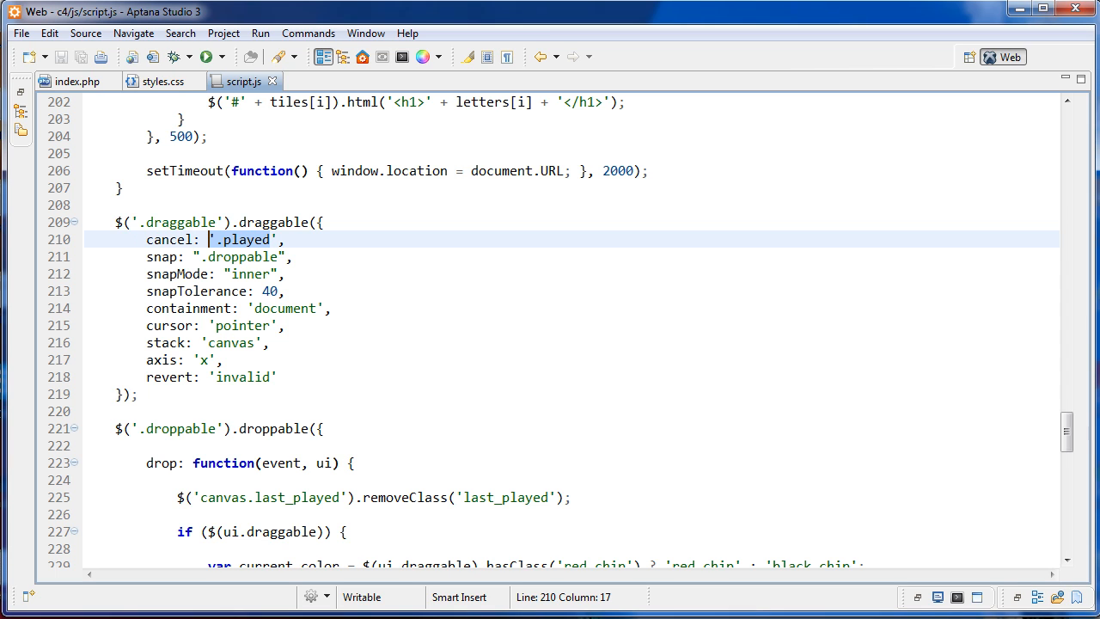
pyautogui.click(266, 239)
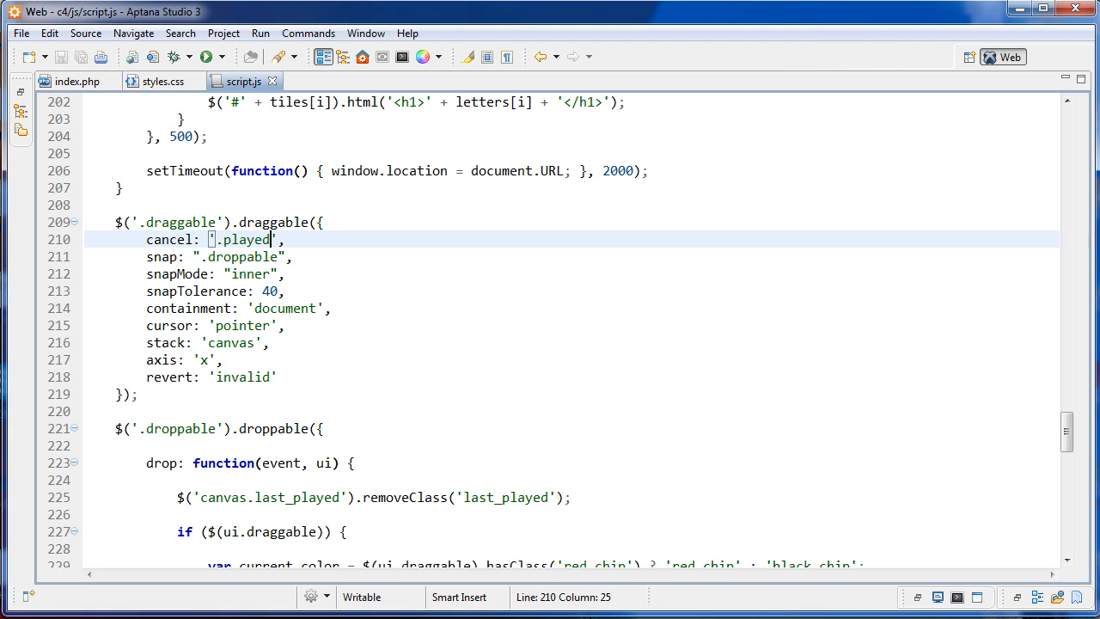
pyautogui.write("'")
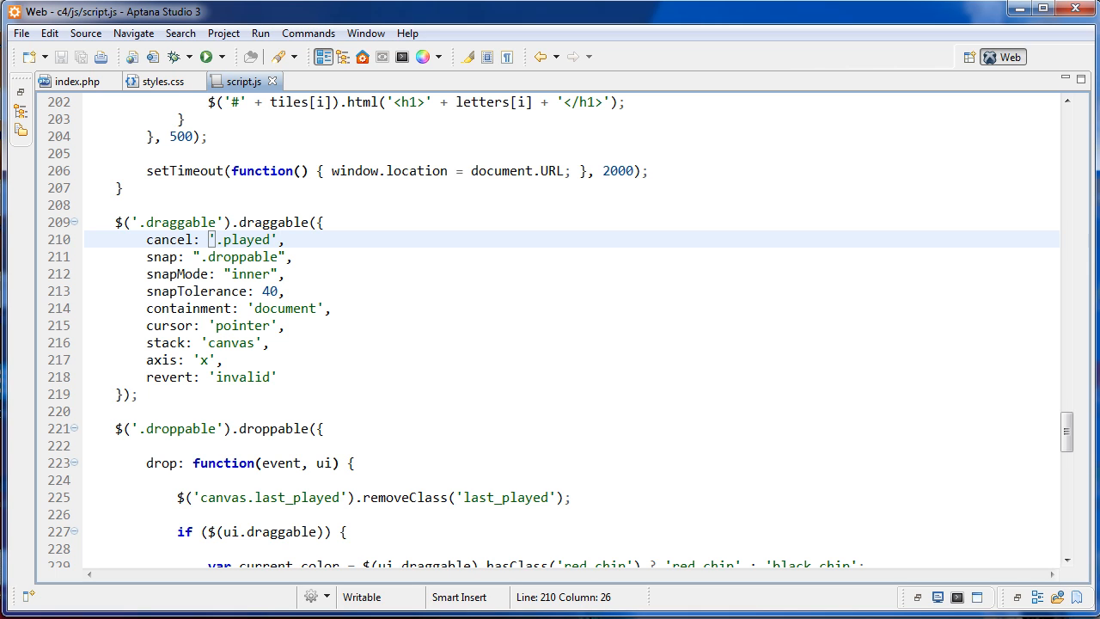
# - Point out the stack 'canvas' and revert options, then the .droppable() drop handler below
pyautogui.click(169, 342)
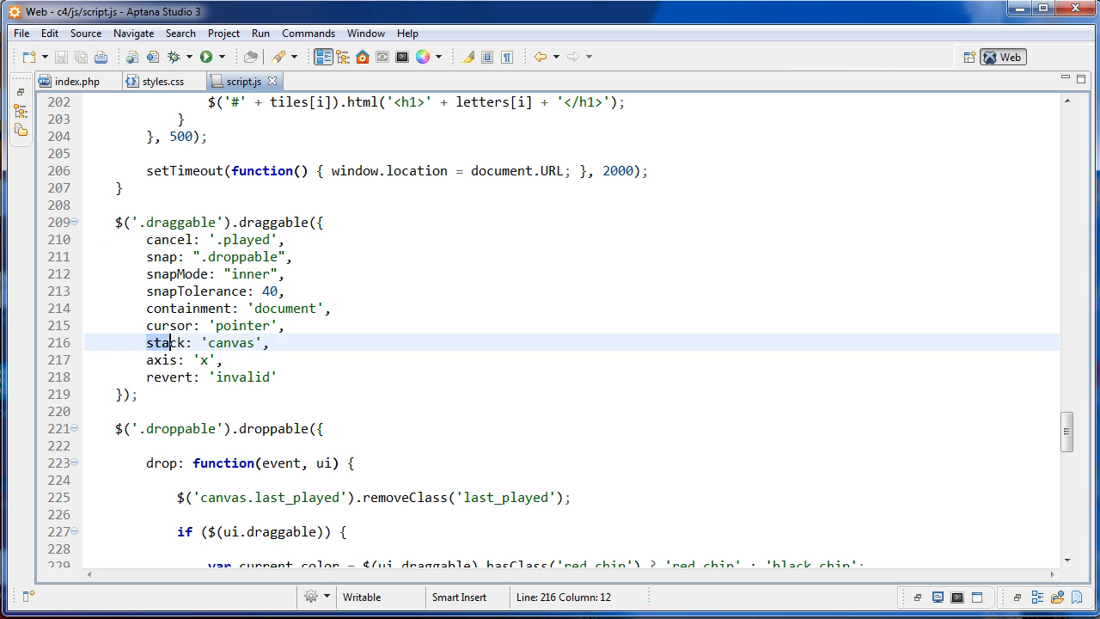
pyautogui.click(203, 344)
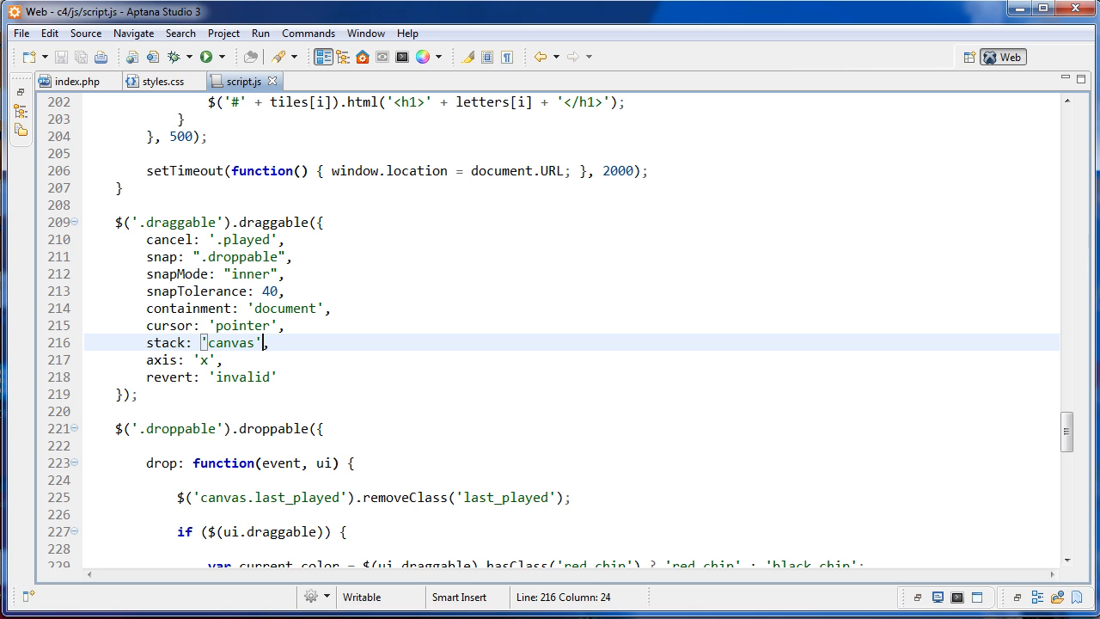
pyautogui.click(152, 342)
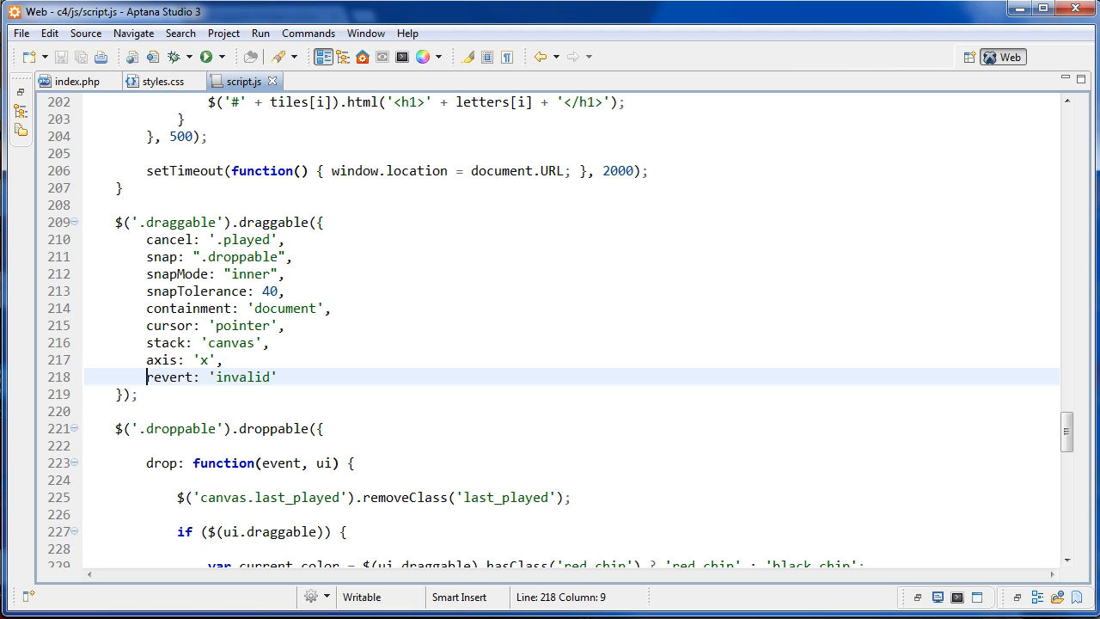
pyautogui.click(270, 428)
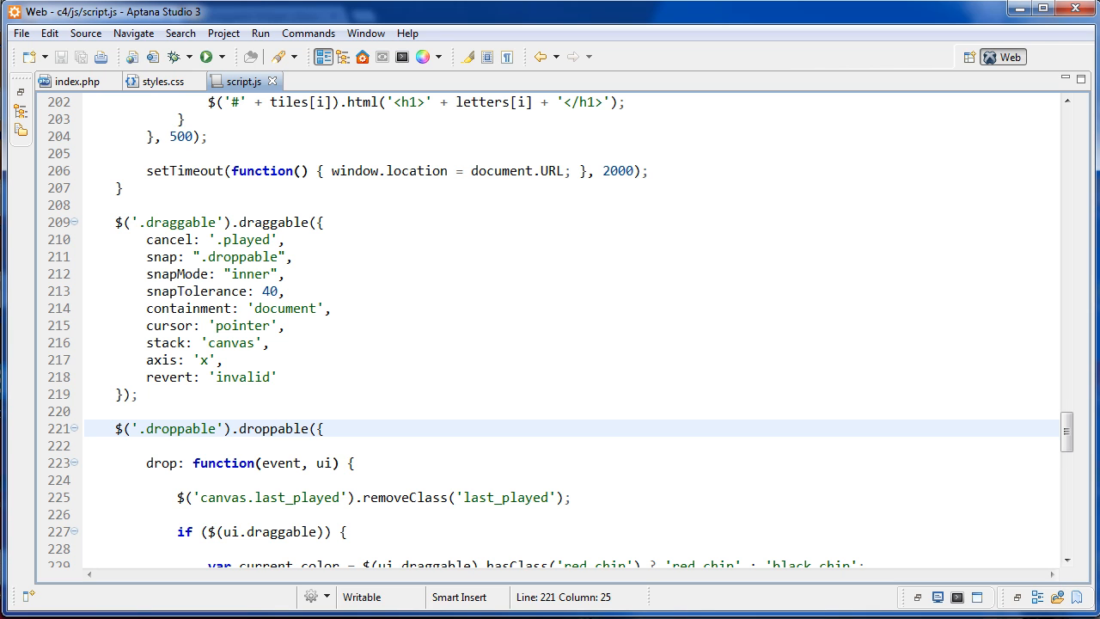
pyautogui.scroll(-3)
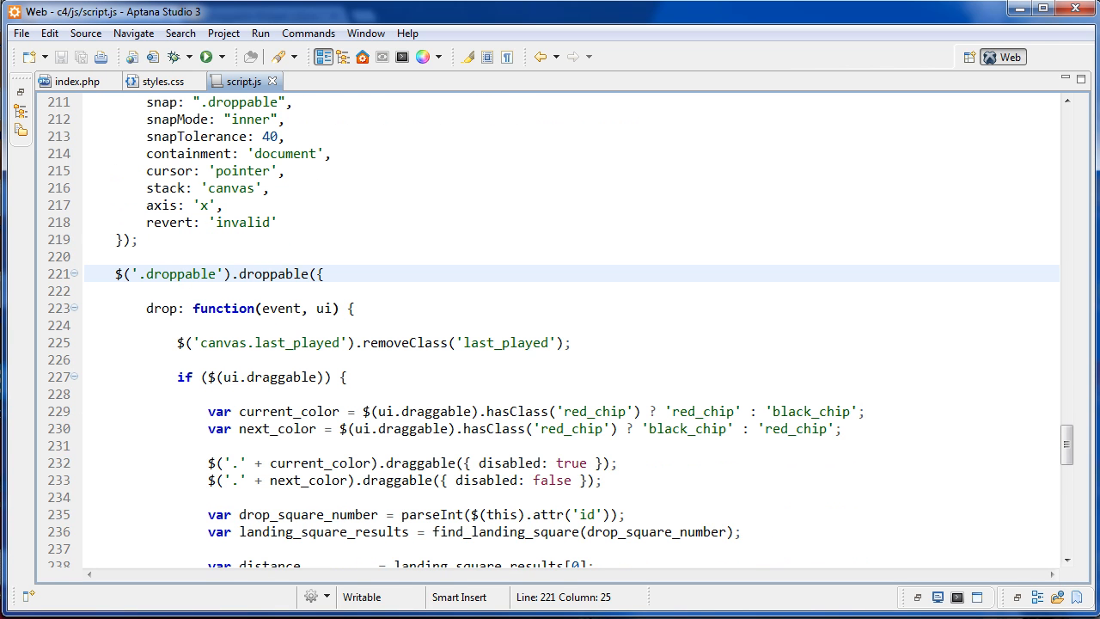
pyautogui.scroll(-3)
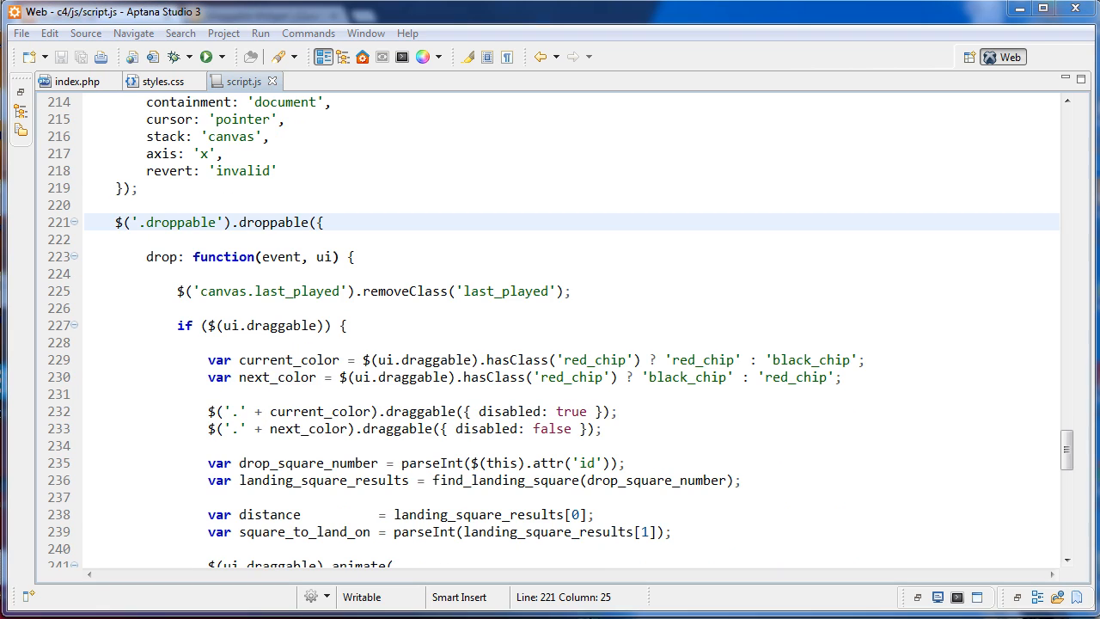
pyautogui.click(131, 221)
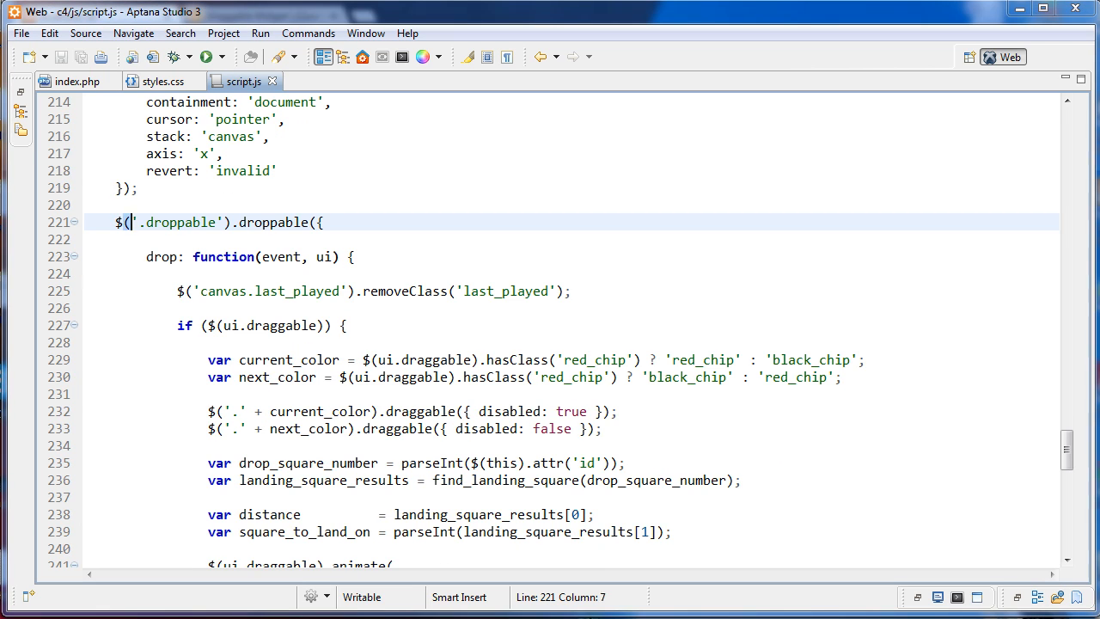
pyautogui.click(151, 256)
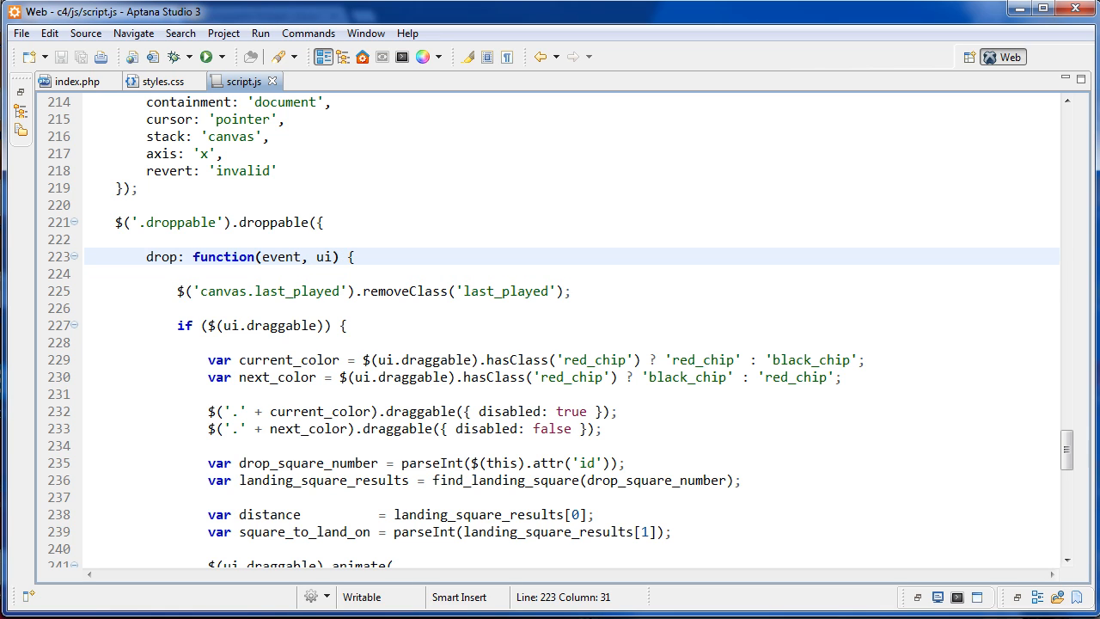
pyautogui.doubleClick(325, 257)
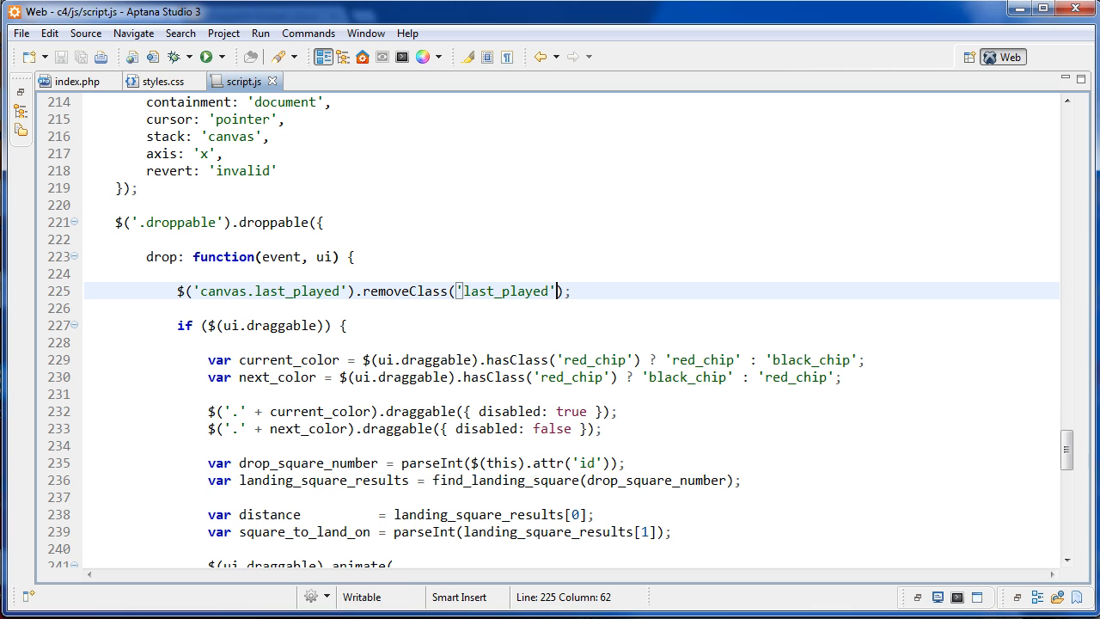
pyautogui.scroll(-3)
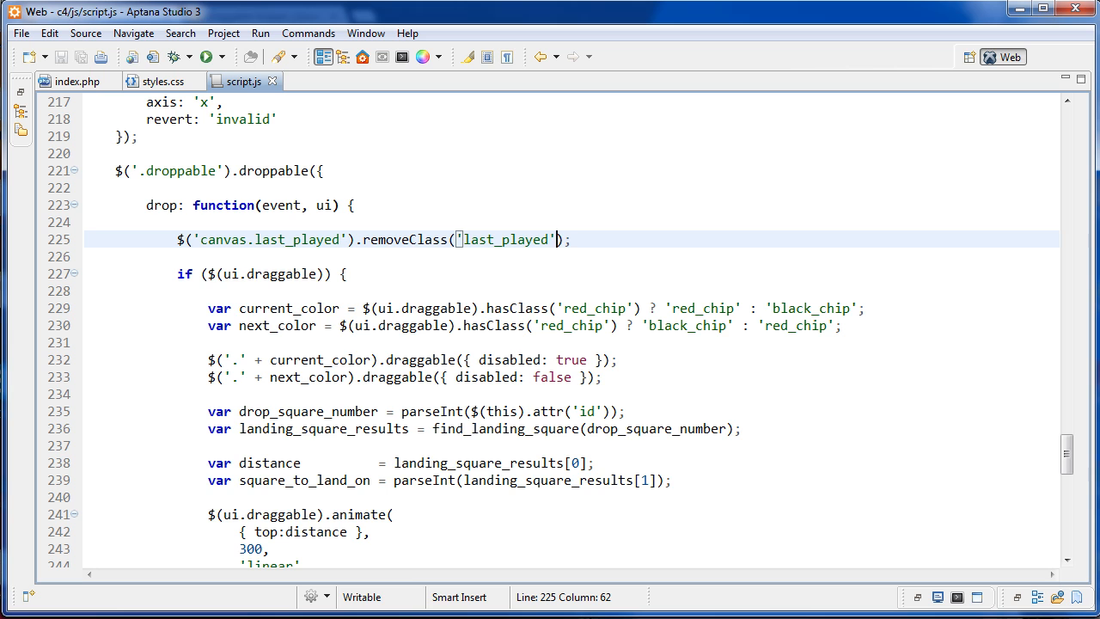
pyautogui.scroll(-3)
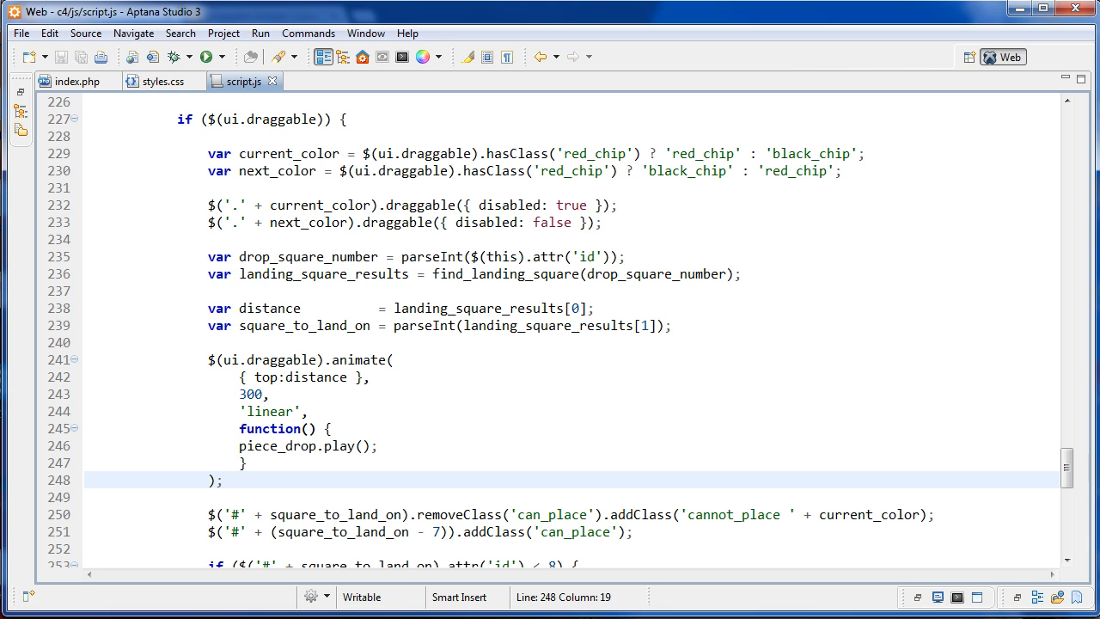
pyautogui.doubleClick(318, 376)
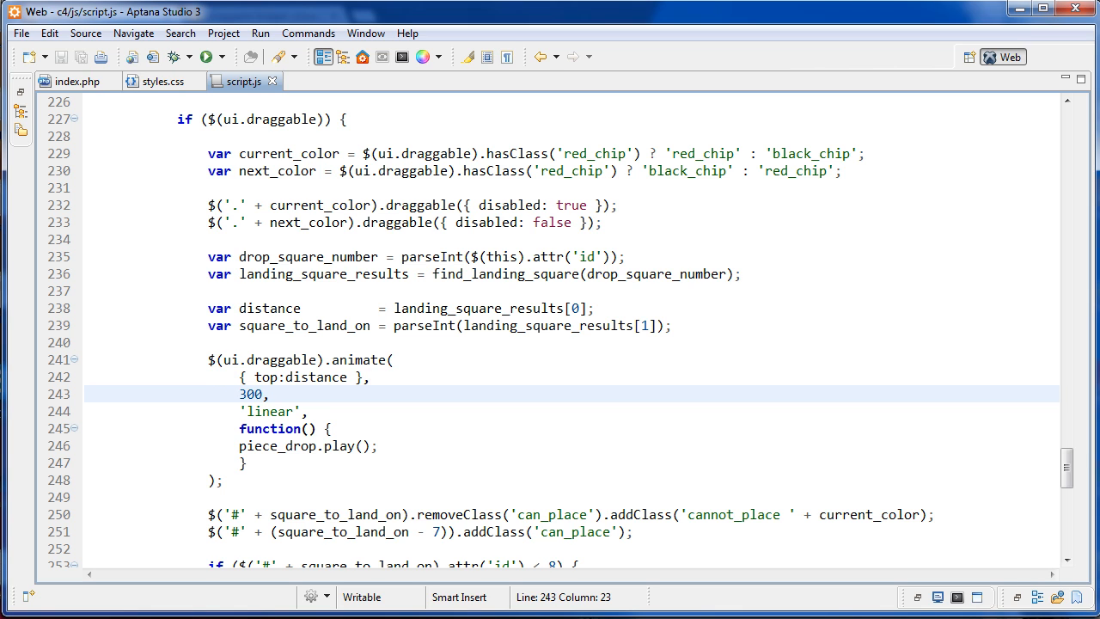
pyautogui.scroll(-3)
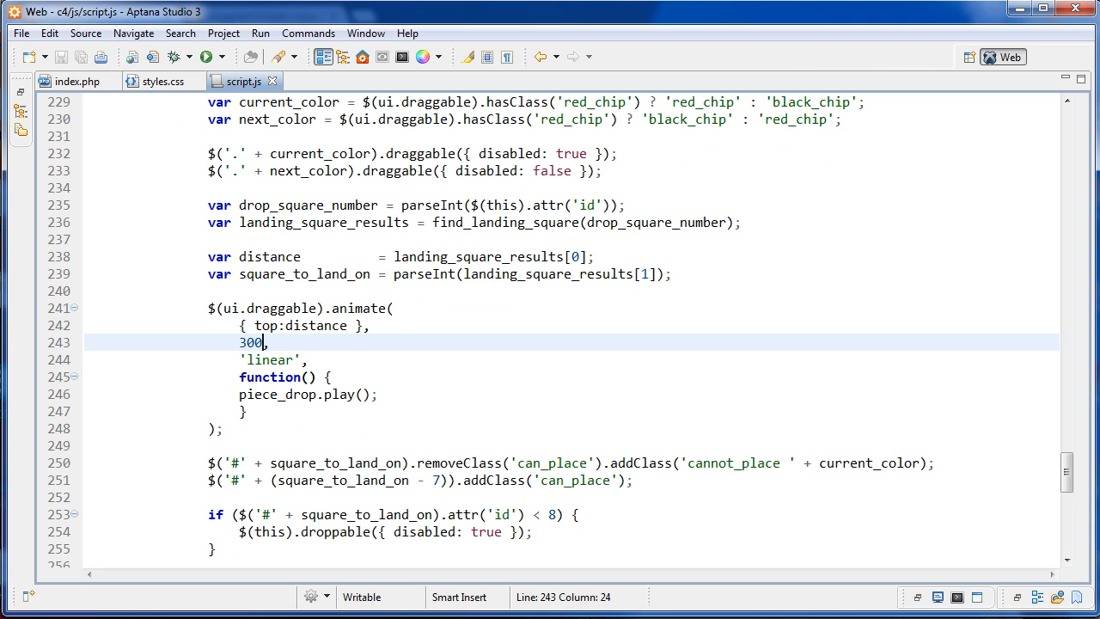
pyautogui.doubleClick(272, 359)
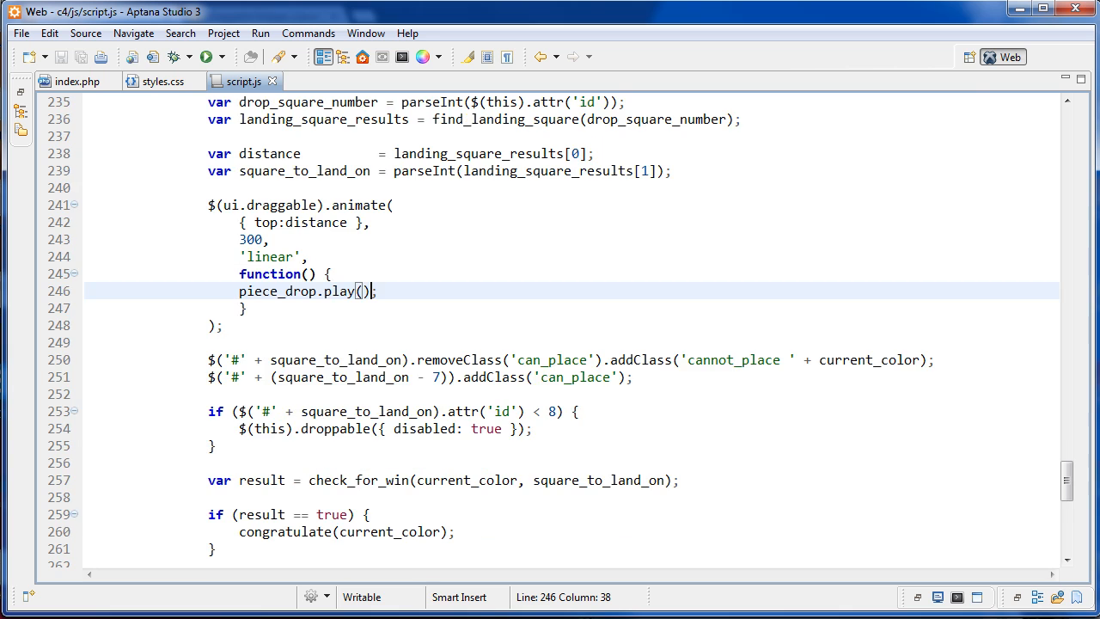
pyautogui.scroll(-3)
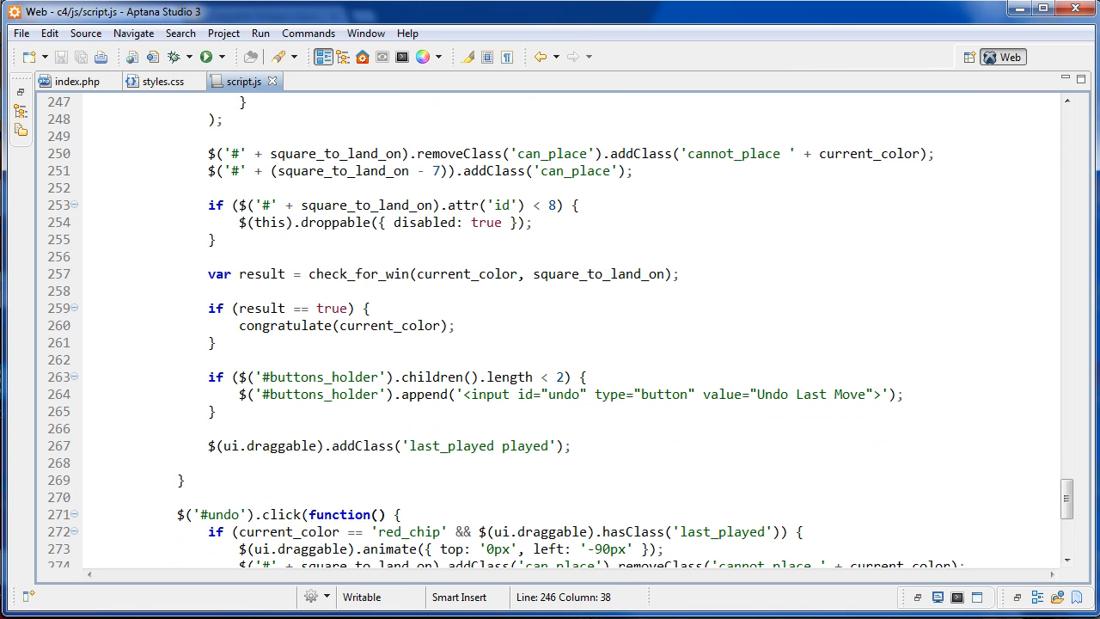
pyautogui.moveTo(206, 376); pyautogui.dragTo(206, 428)
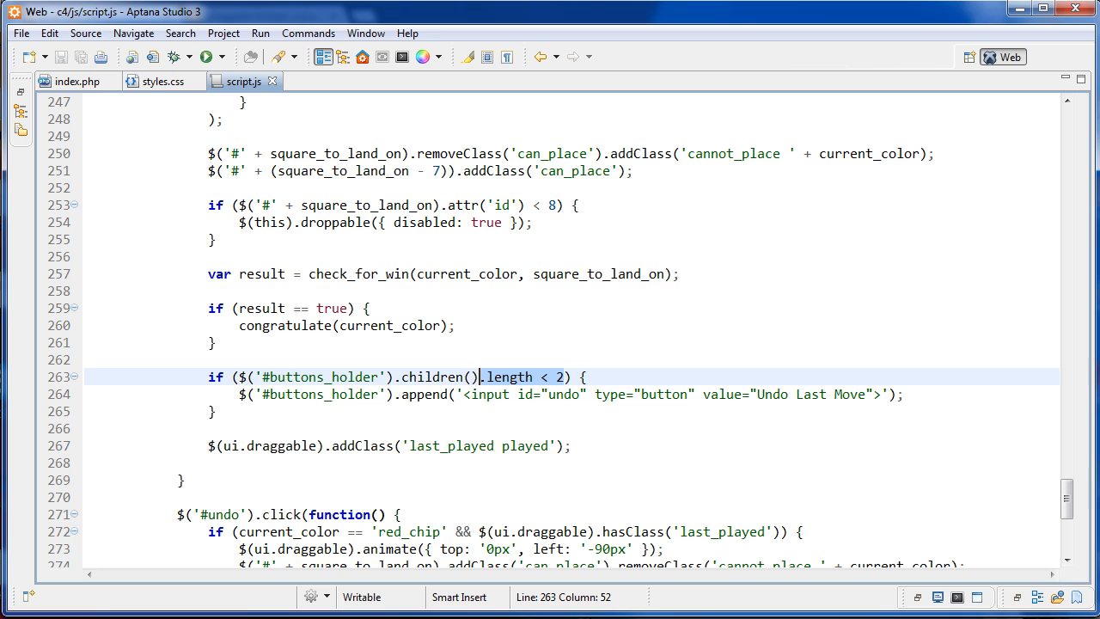
pyautogui.click(533, 377)
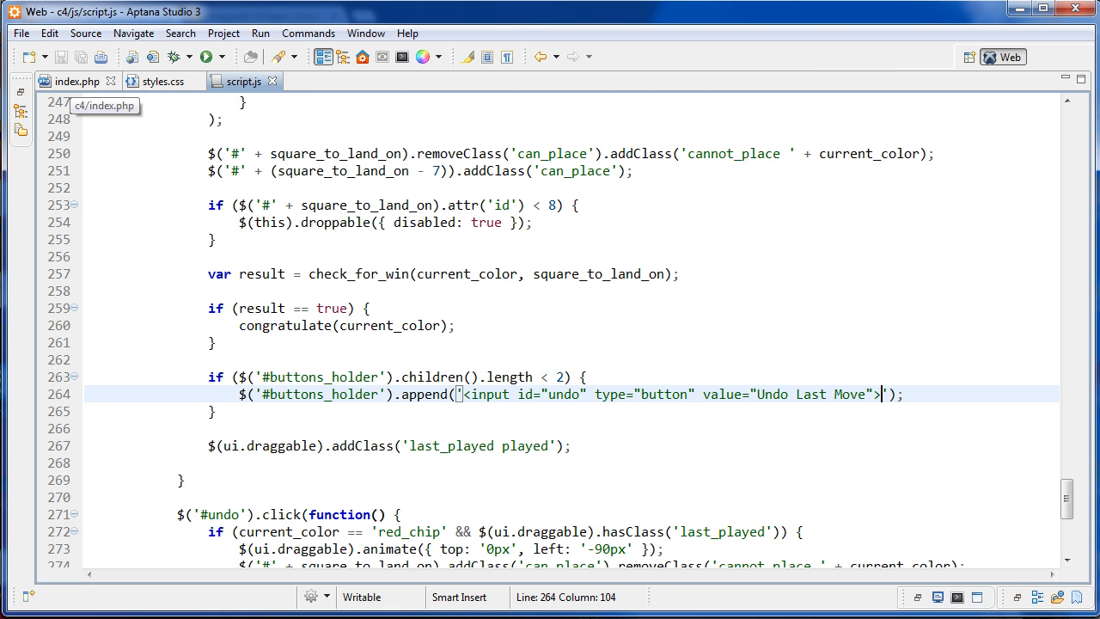
pyautogui.click(75, 81)
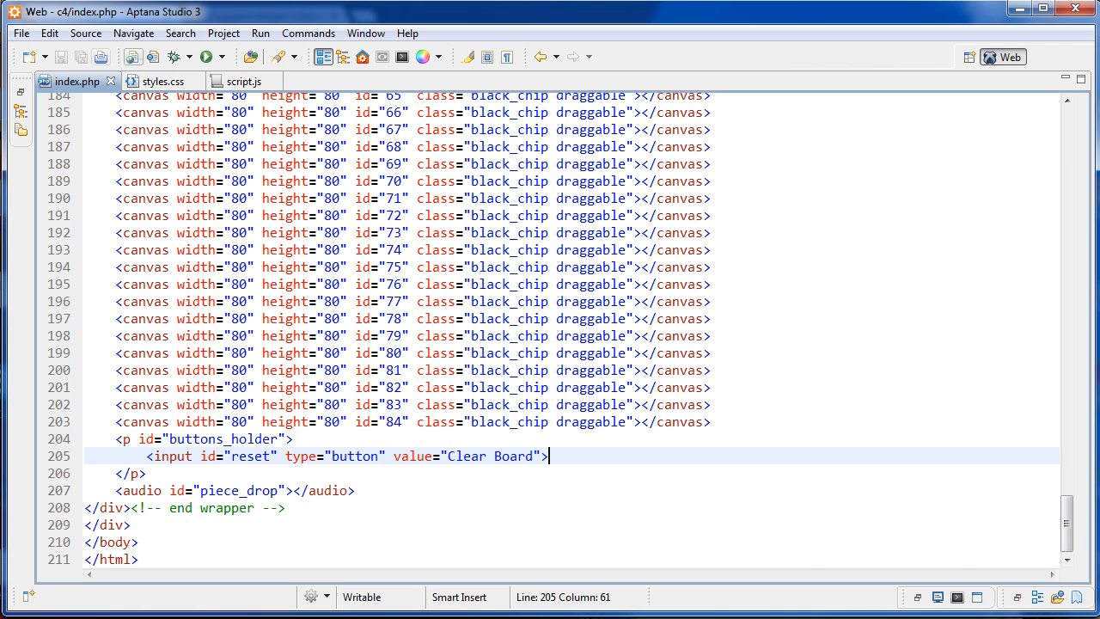
pyautogui.click(244, 81)
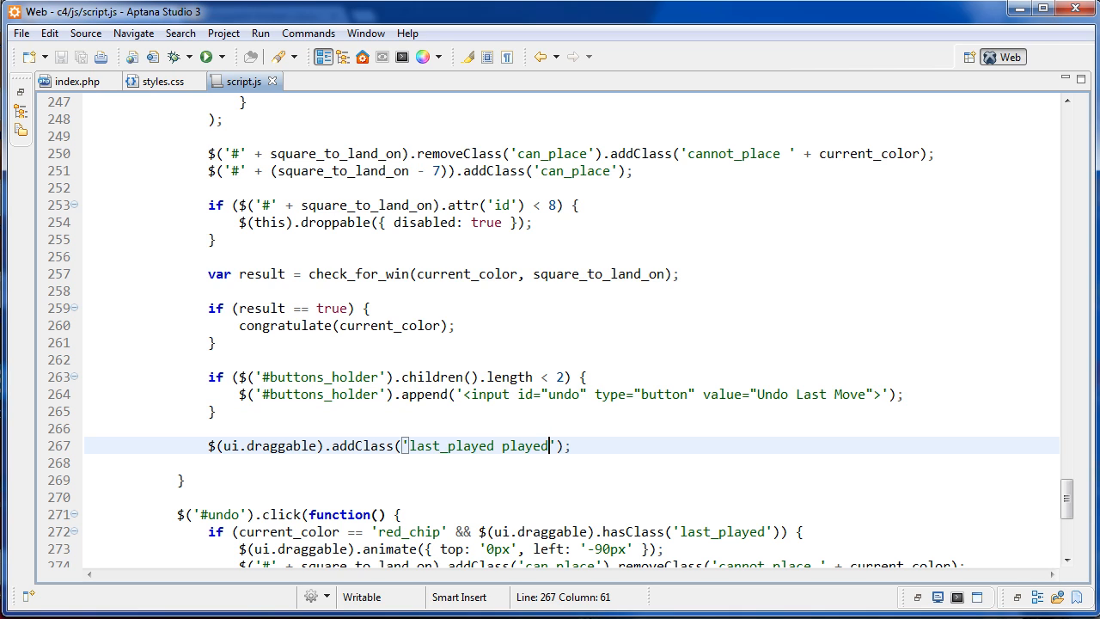
pyautogui.doubleClick(526, 445)
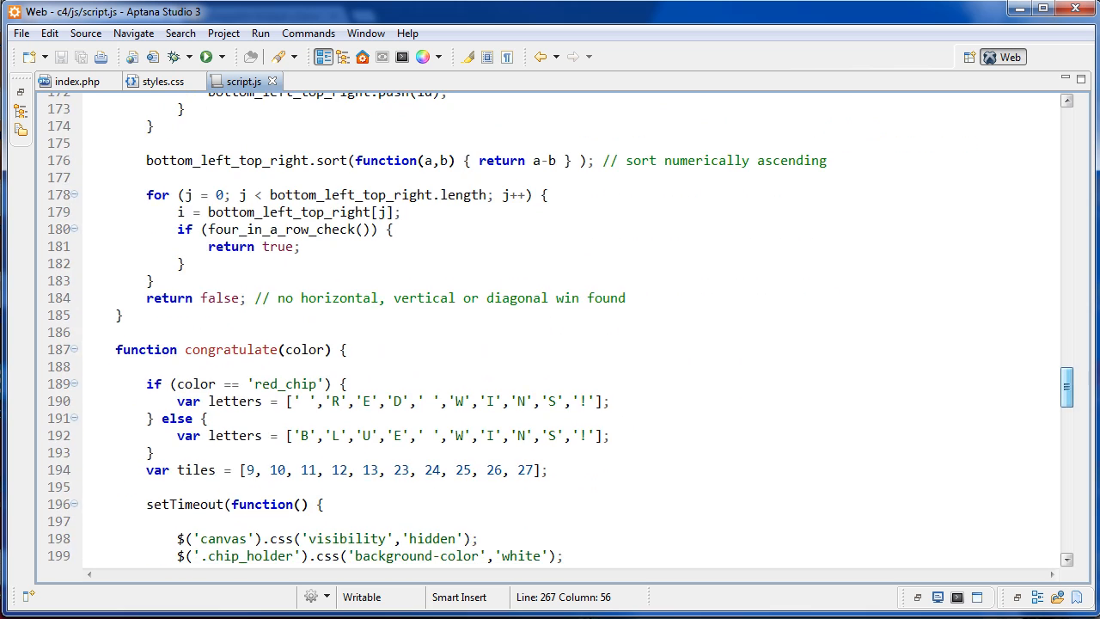
pyautogui.scroll(-3)
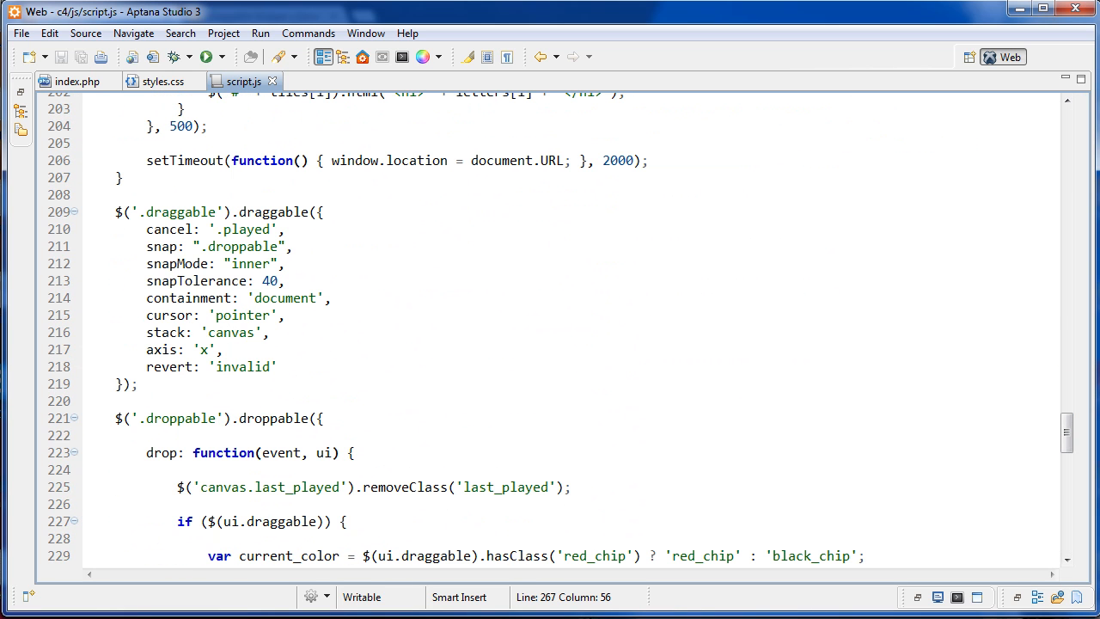
pyautogui.doubleClick(168, 229)
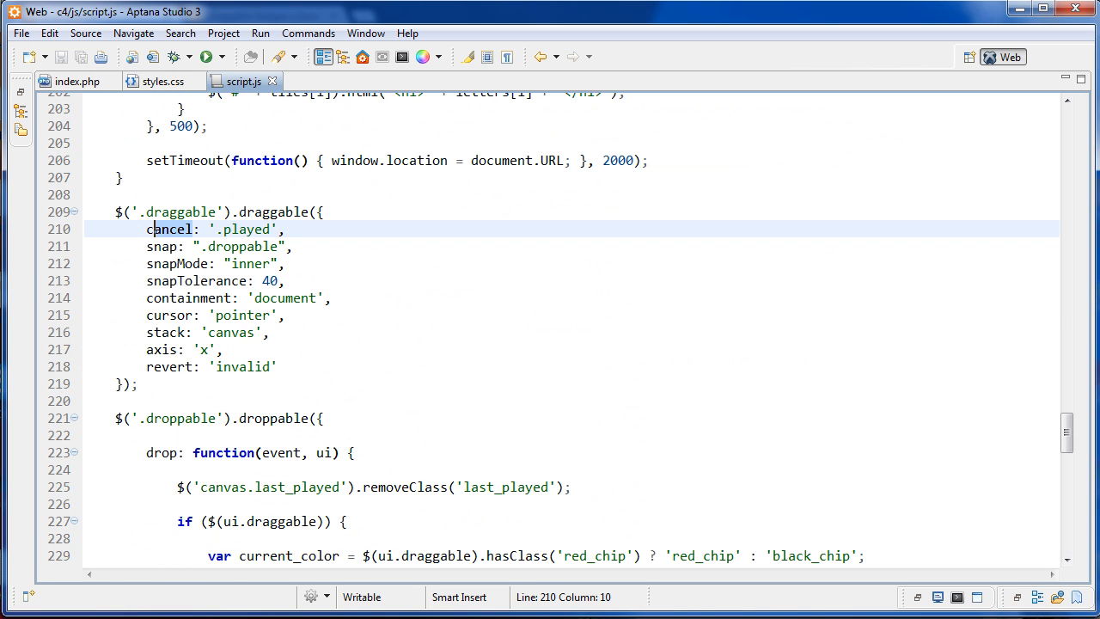
pyautogui.scroll(-3)
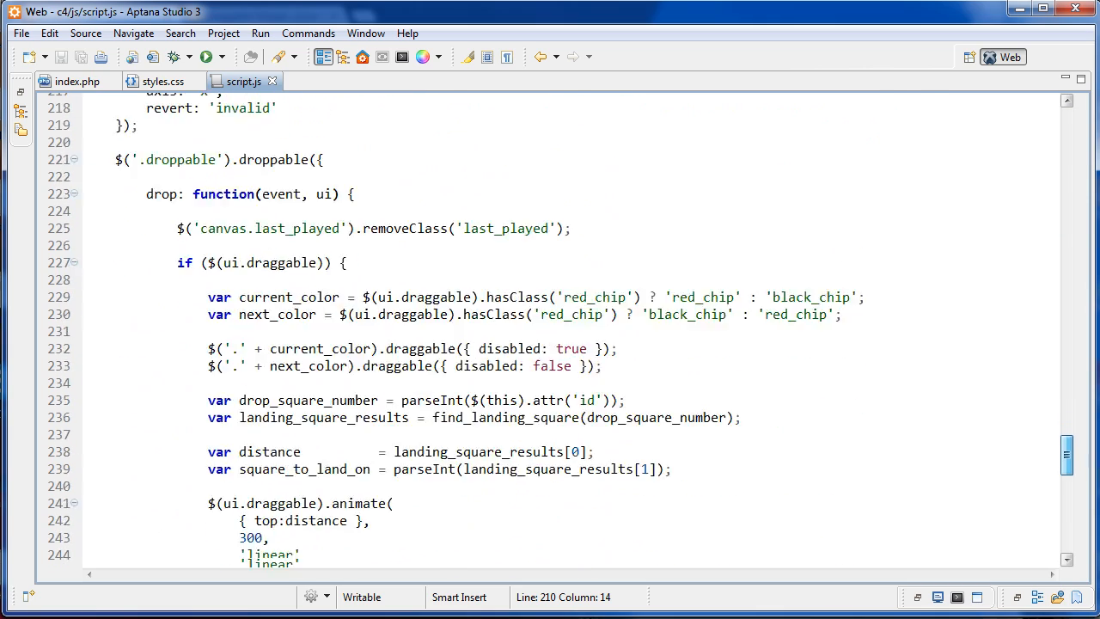
pyautogui.scroll(-3)
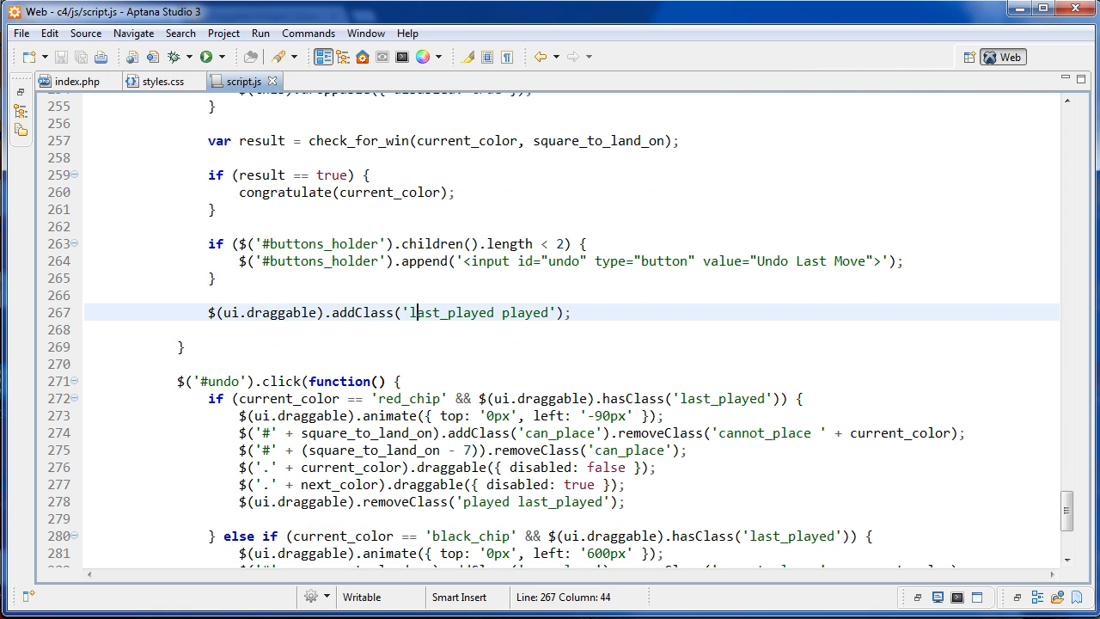
pyautogui.scroll(-3)
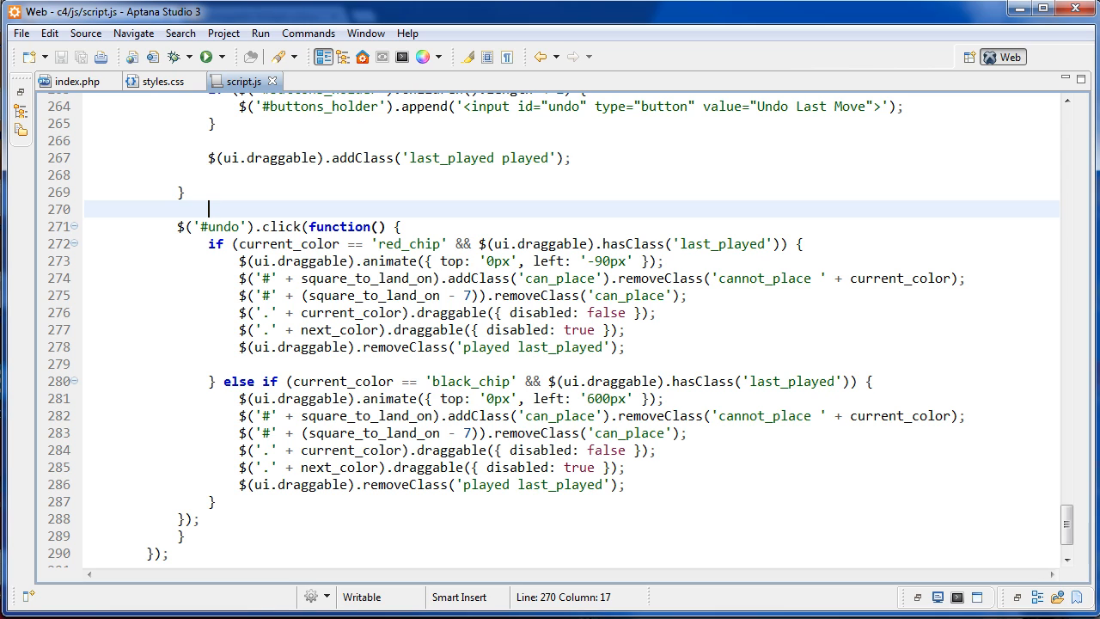
pyautogui.click(409, 244)
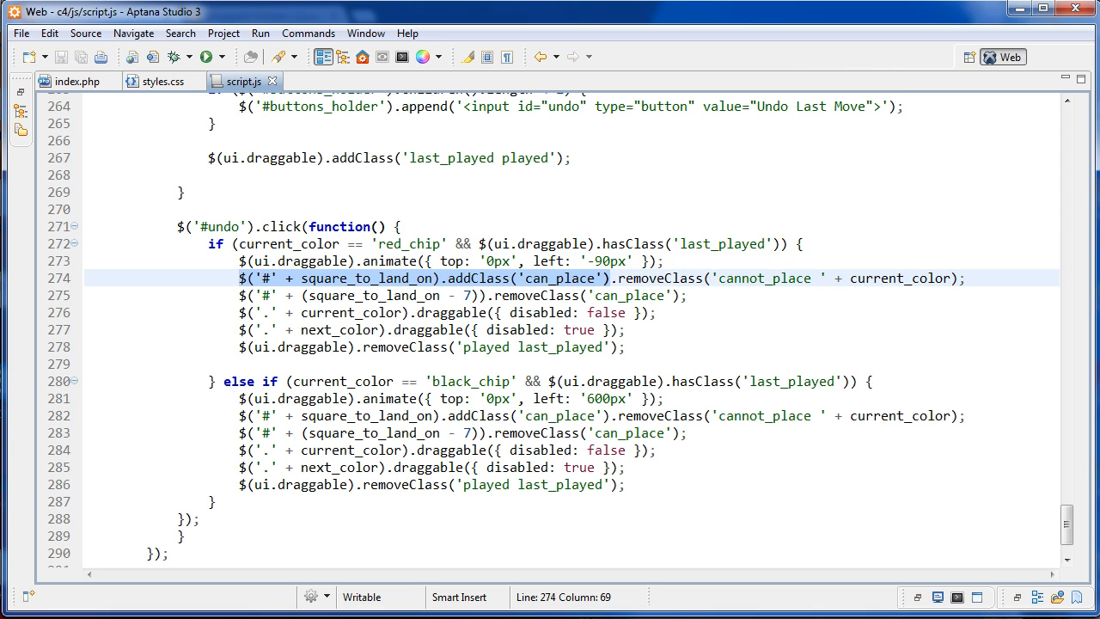
pyautogui.click(553, 278)
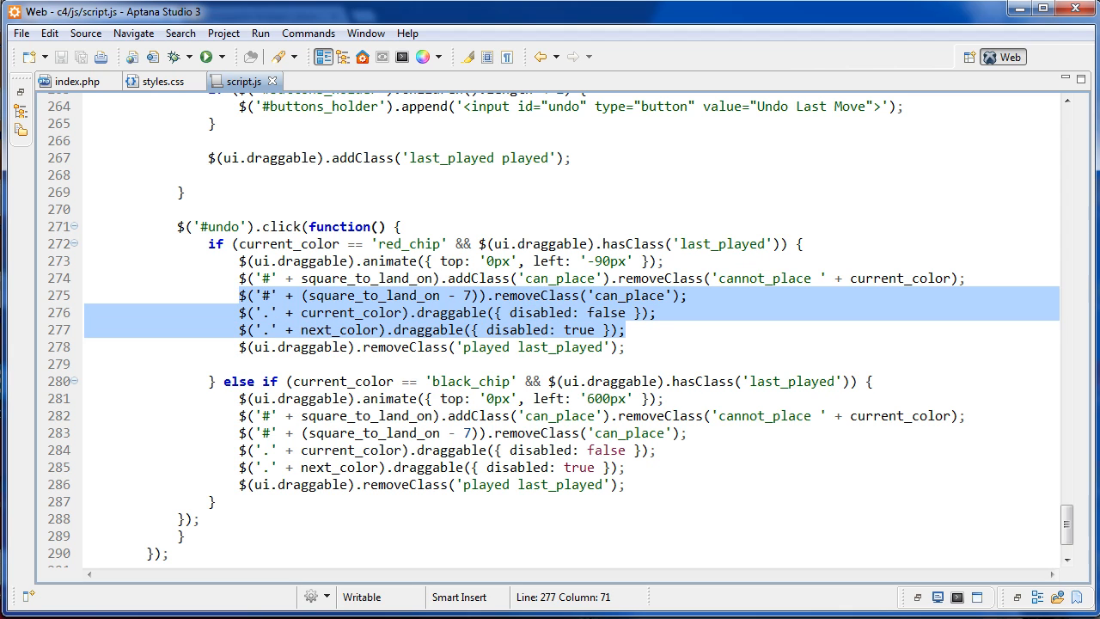
pyautogui.click(622, 330)
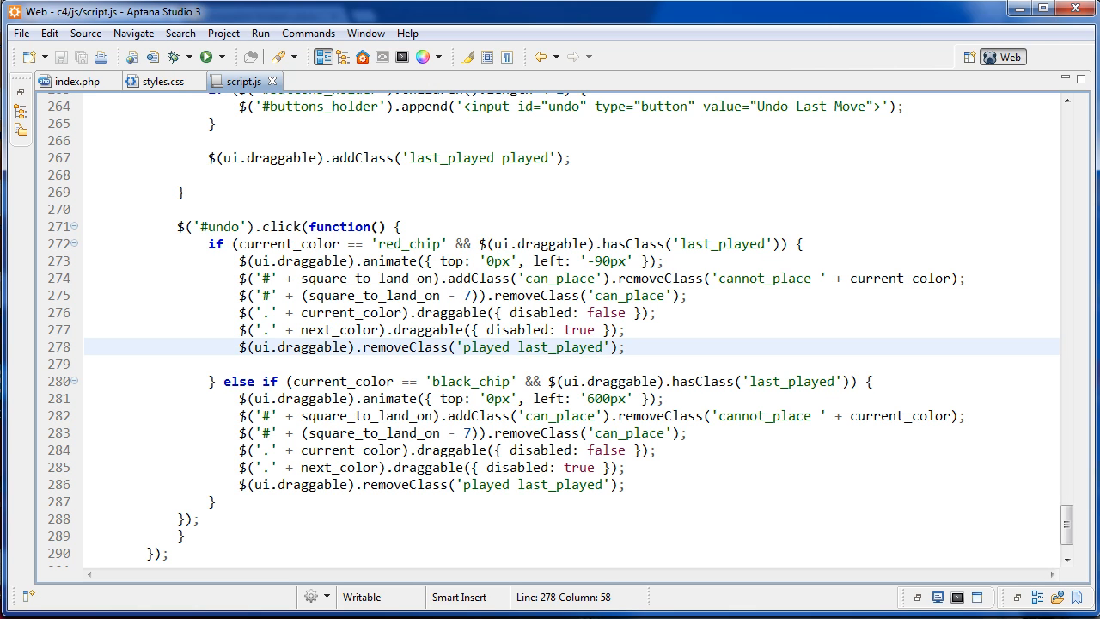
pyautogui.moveTo(241, 261); pyautogui.dragTo(628, 347)
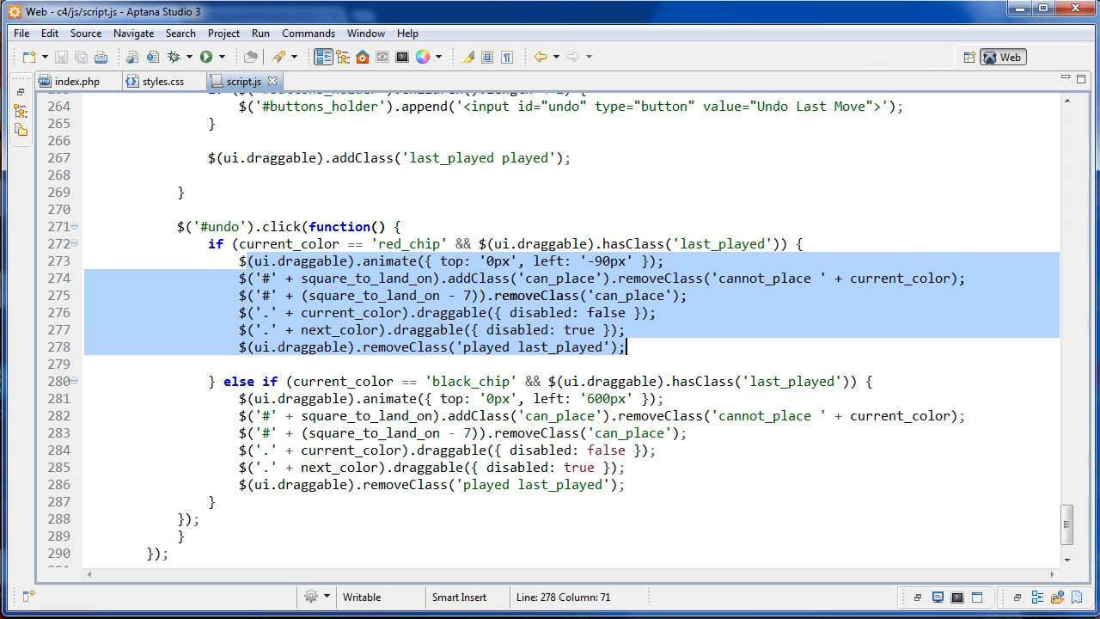